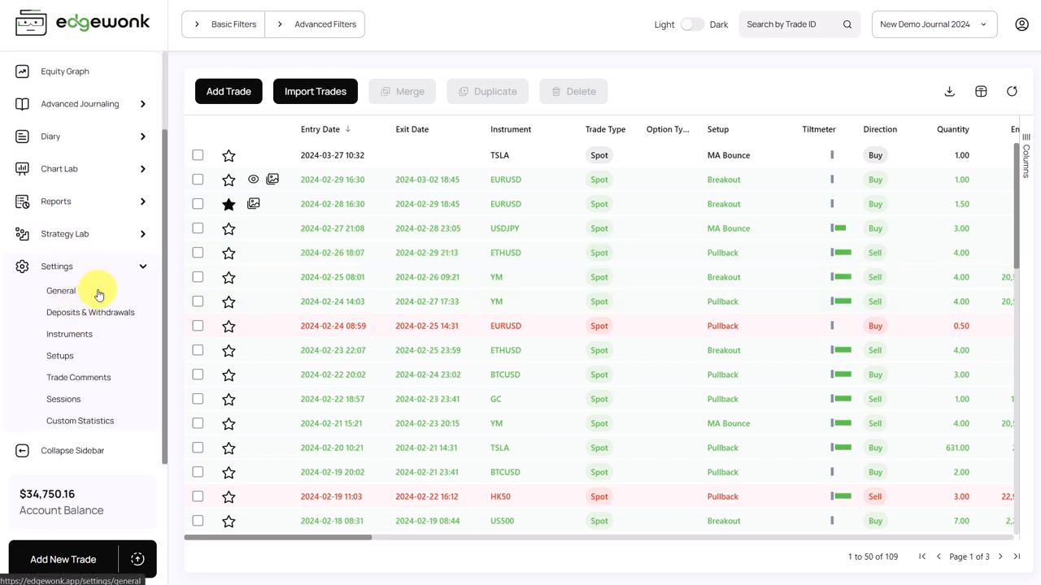
{"action": "mouse_move", "coordinate": [73, 292]}
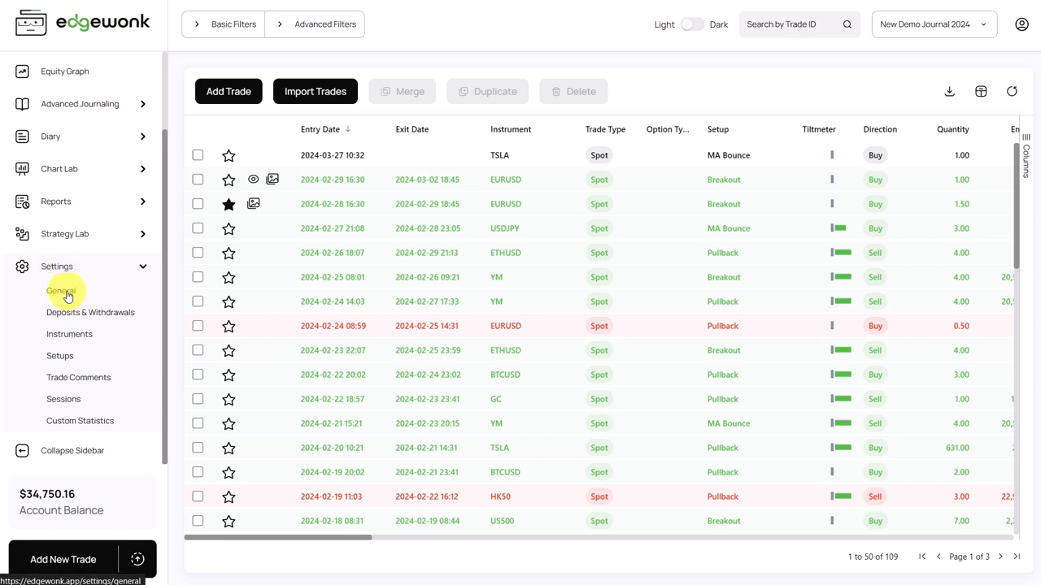
Set the journal's market to Stocks (2 decimals) in the general settings
{"action": "left_click", "coordinate": [62, 290]}
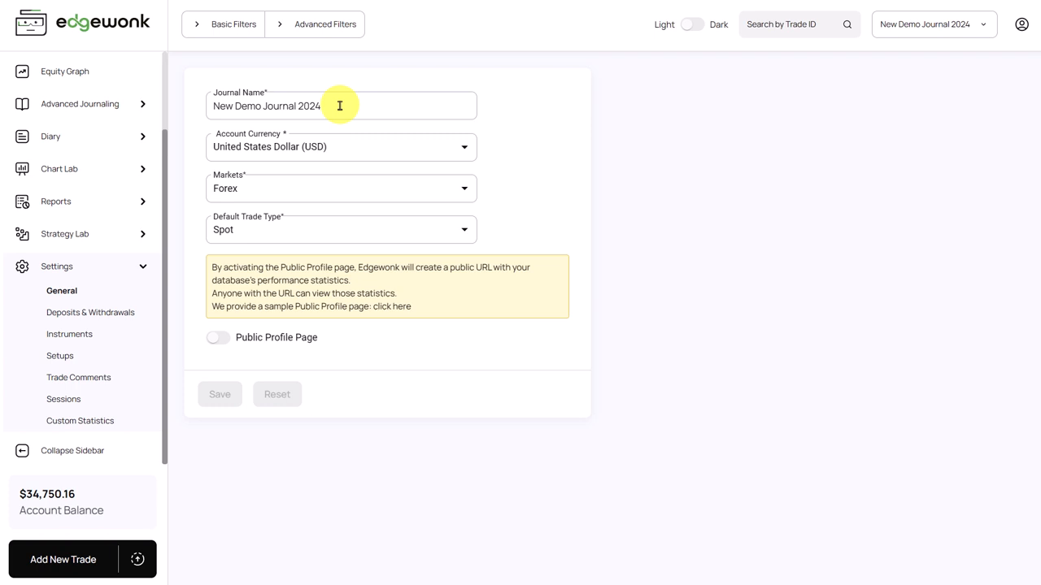
{"action": "mouse_move", "coordinate": [338, 146]}
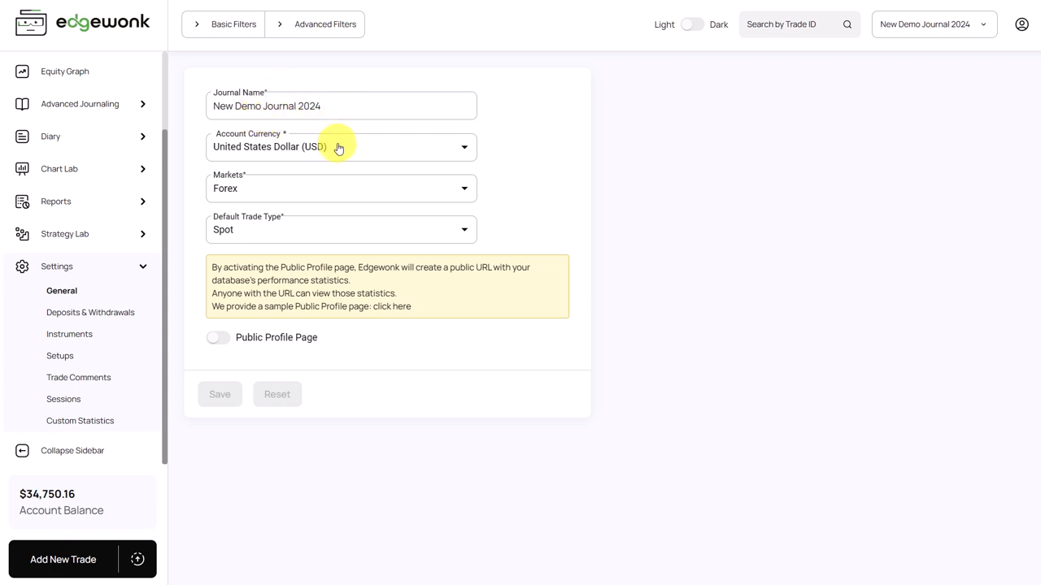
{"action": "mouse_move", "coordinate": [263, 200]}
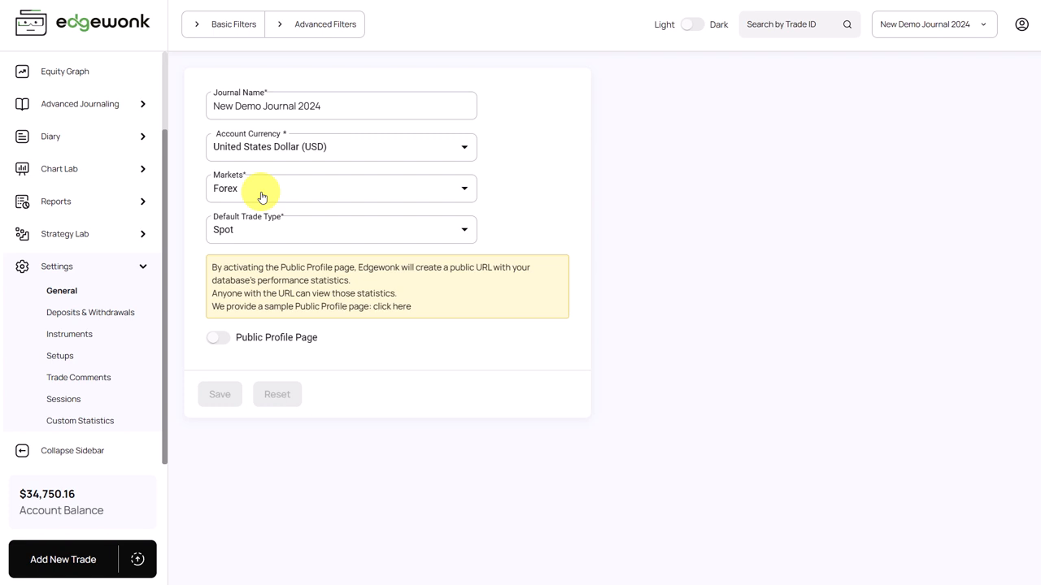
{"action": "left_click", "coordinate": [341, 188]}
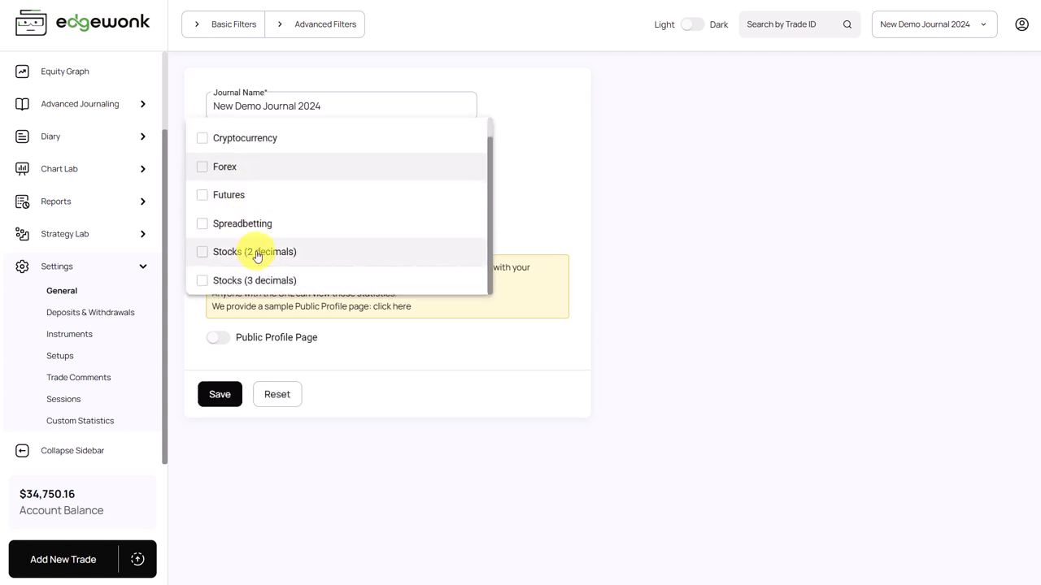
{"action": "left_click", "coordinate": [254, 250]}
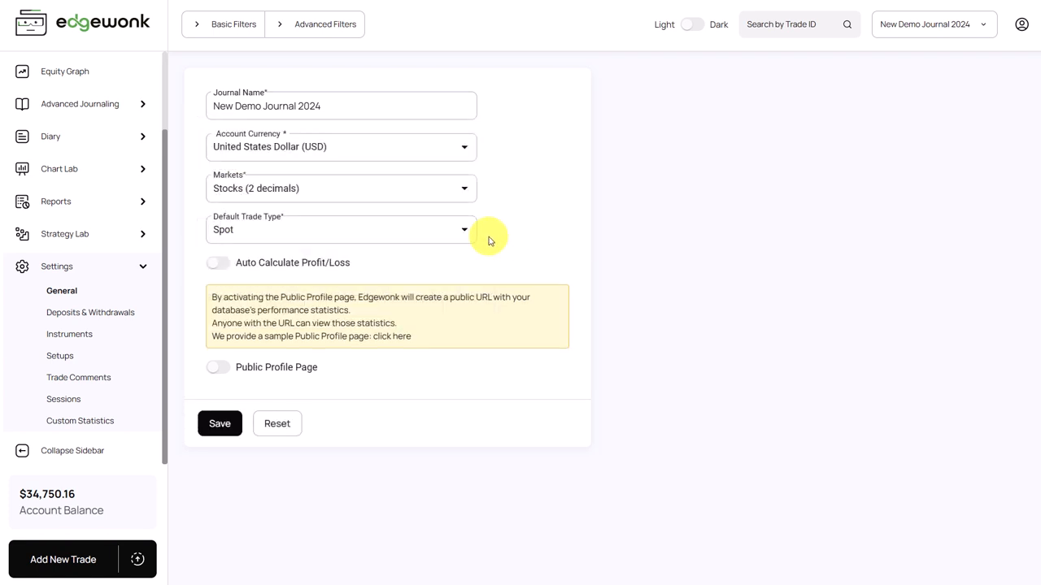
{"action": "mouse_move", "coordinate": [241, 262]}
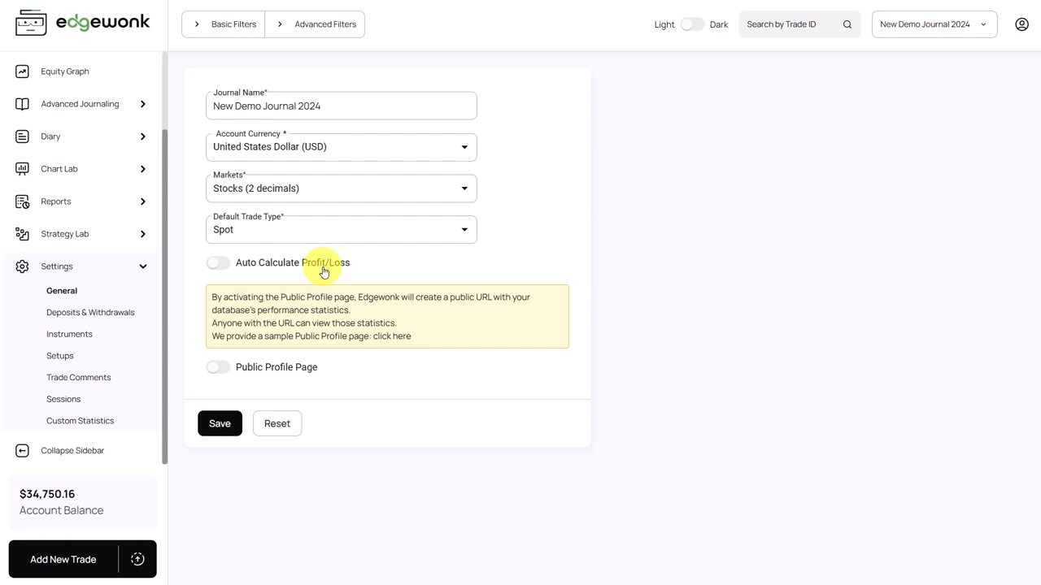
{"action": "mouse_move", "coordinate": [247, 268]}
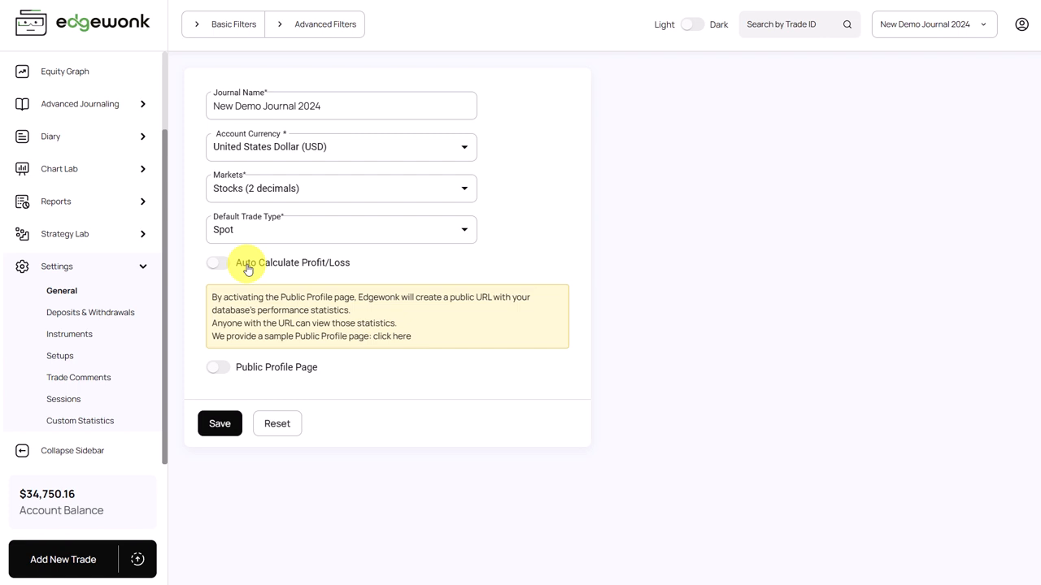
{"action": "mouse_move", "coordinate": [530, 214]}
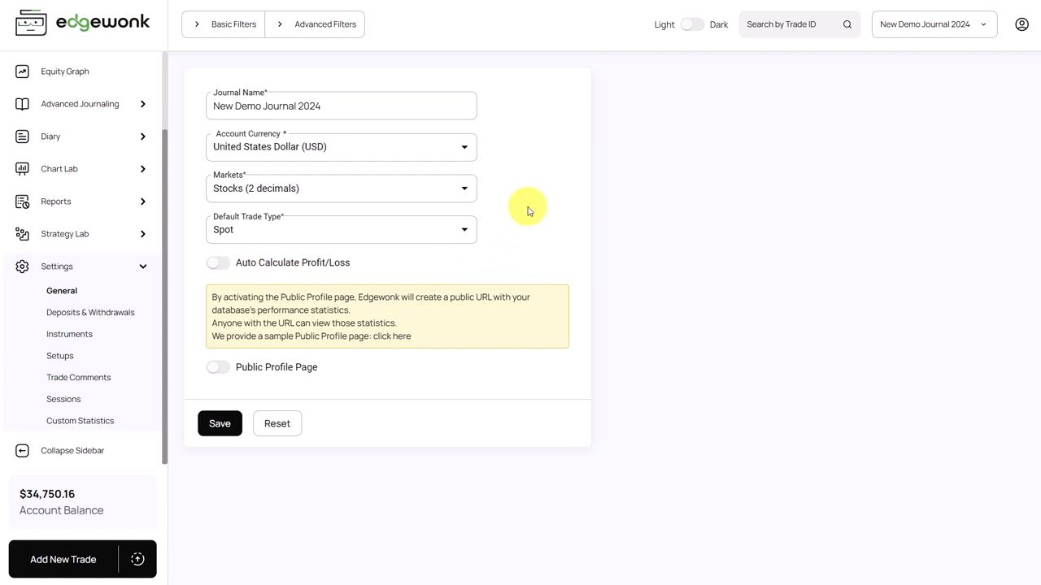
{"action": "mouse_move", "coordinate": [463, 225]}
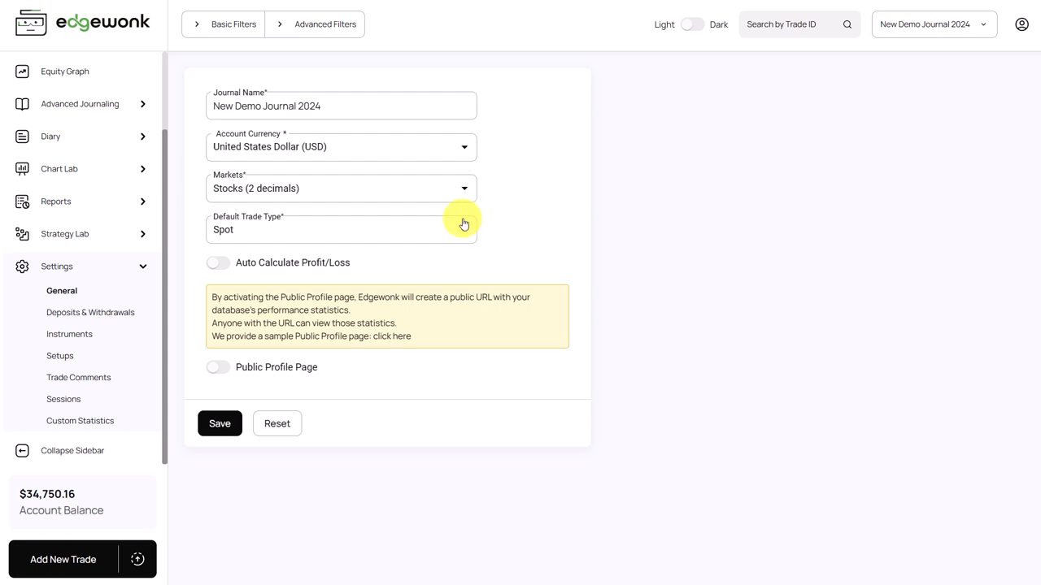
{"action": "mouse_move", "coordinate": [286, 269]}
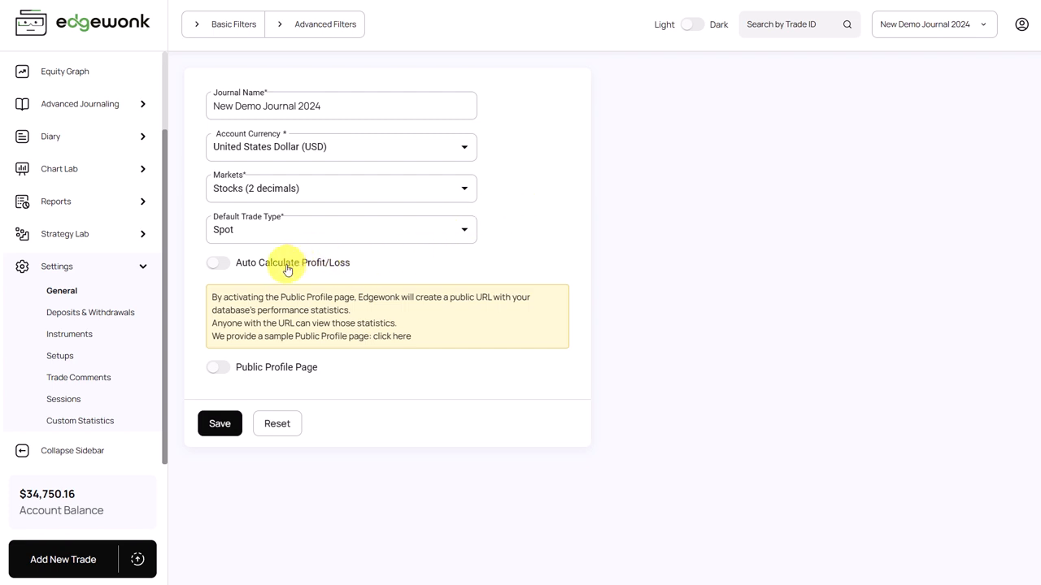
Set markets to Forex and Futures with Spot as default trade type, and save
{"action": "left_click", "coordinate": [341, 189]}
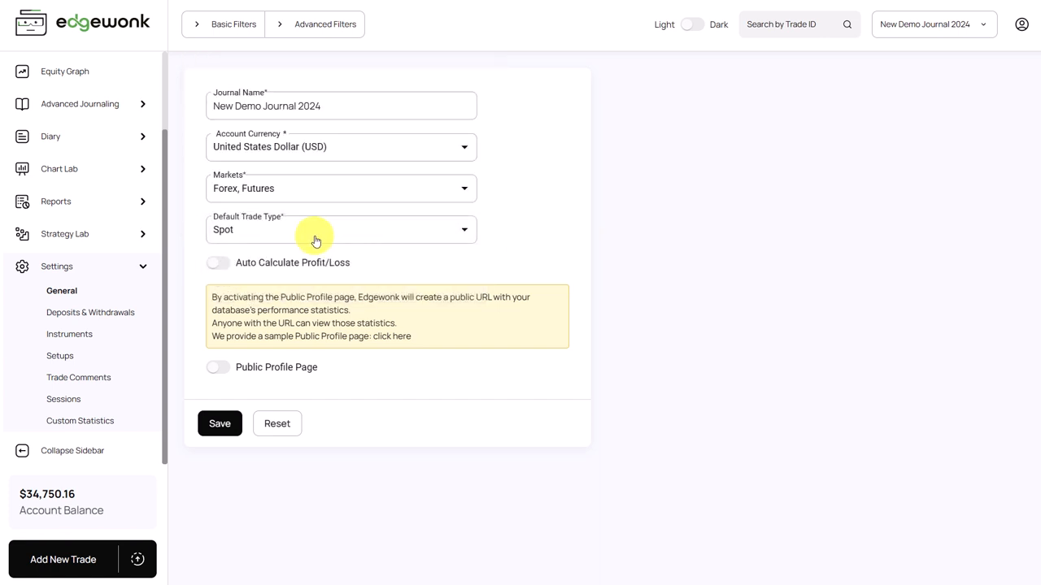
{"action": "left_click", "coordinate": [341, 229]}
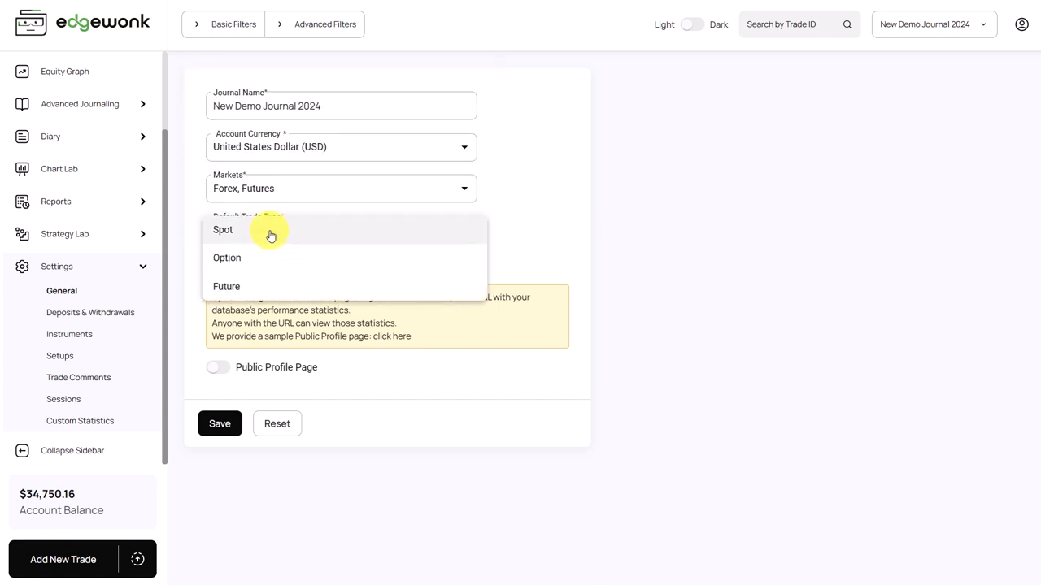
{"action": "mouse_move", "coordinate": [267, 236]}
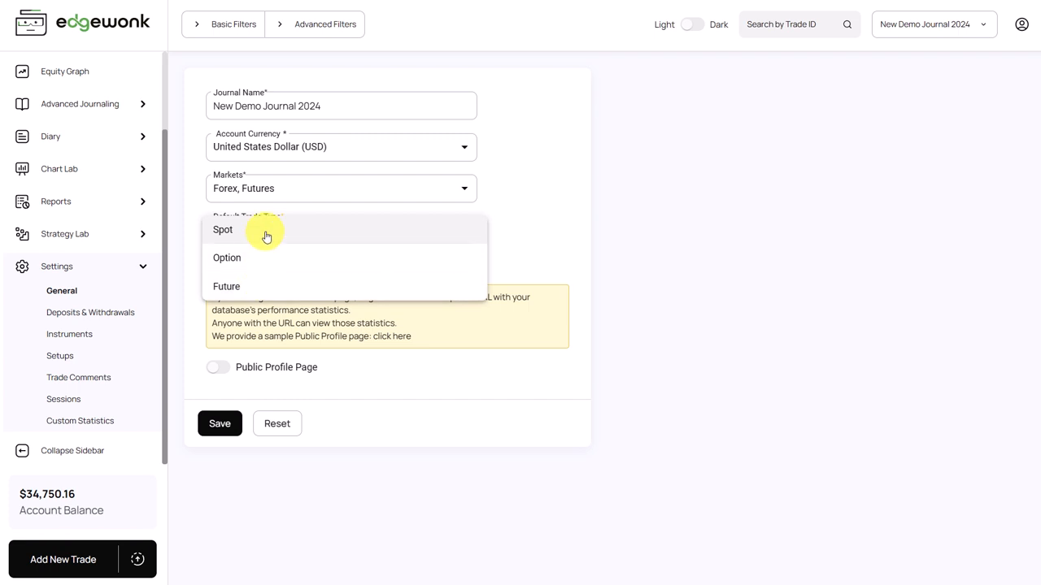
{"action": "mouse_move", "coordinate": [241, 235]}
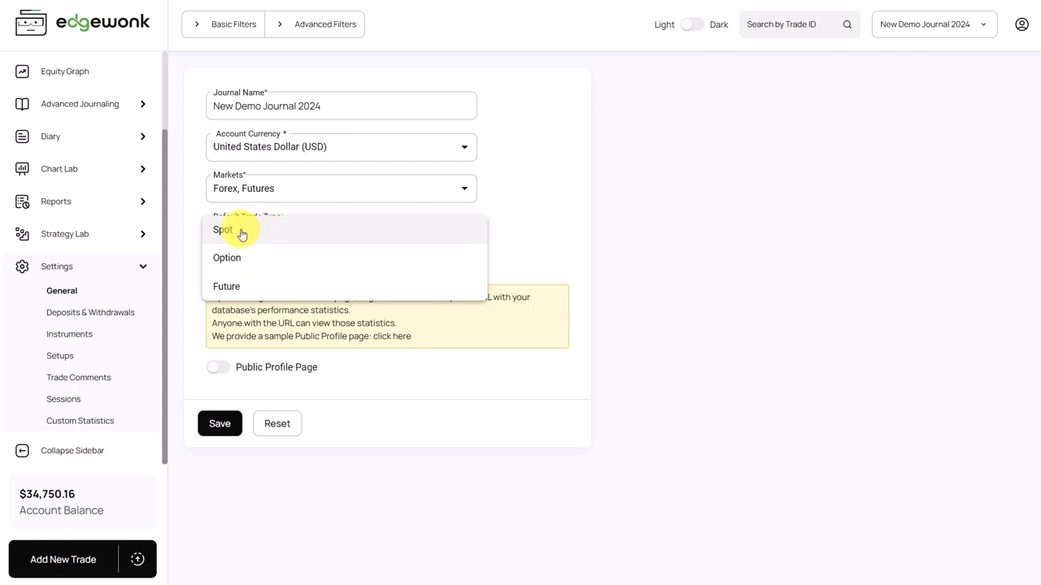
{"action": "left_click", "coordinate": [224, 229]}
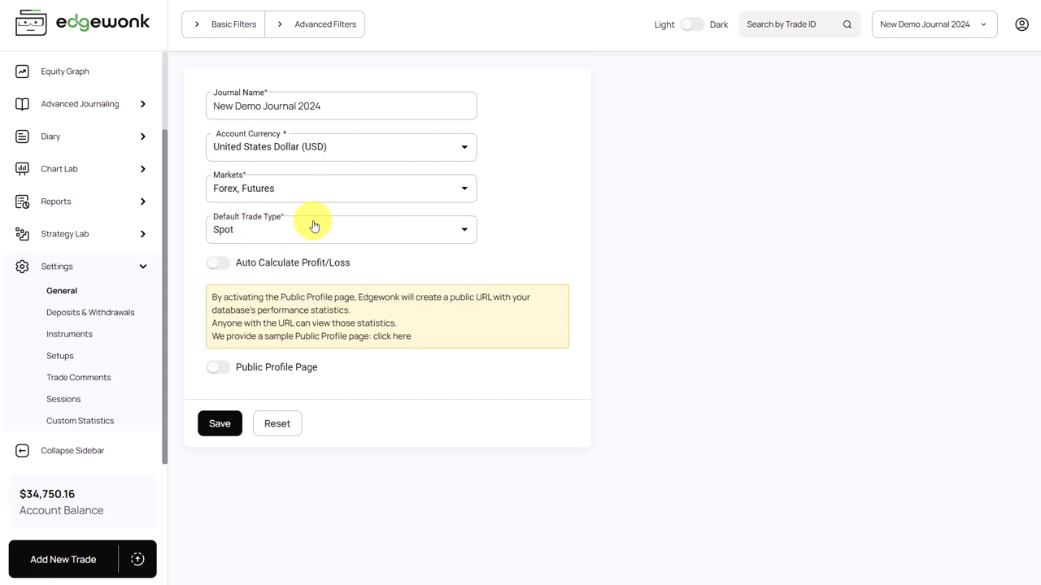
{"action": "left_click", "coordinate": [220, 423]}
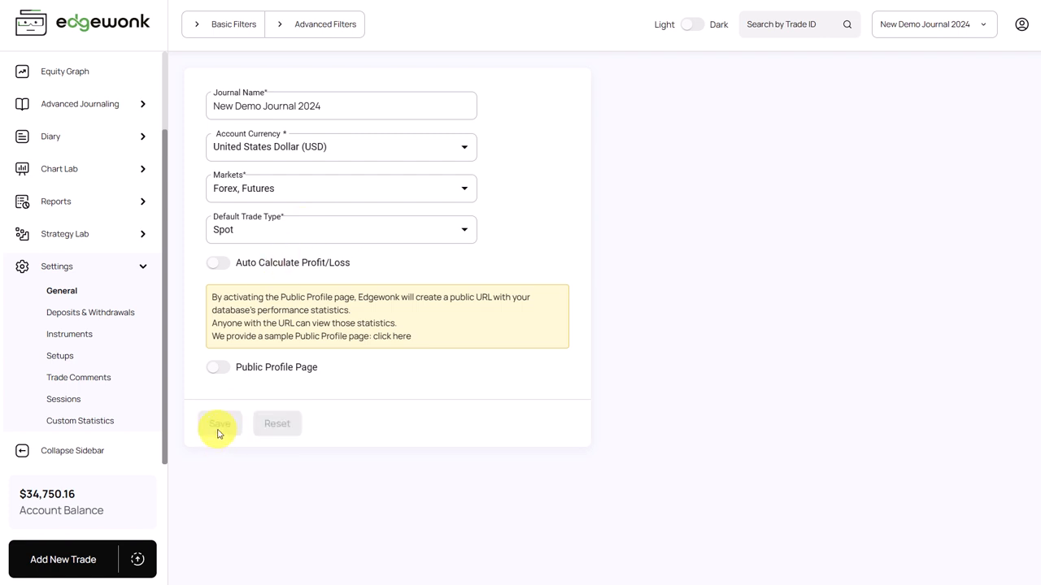
Show the Deposits & Withdrawals history and start a new entry
{"action": "left_click", "coordinate": [91, 312]}
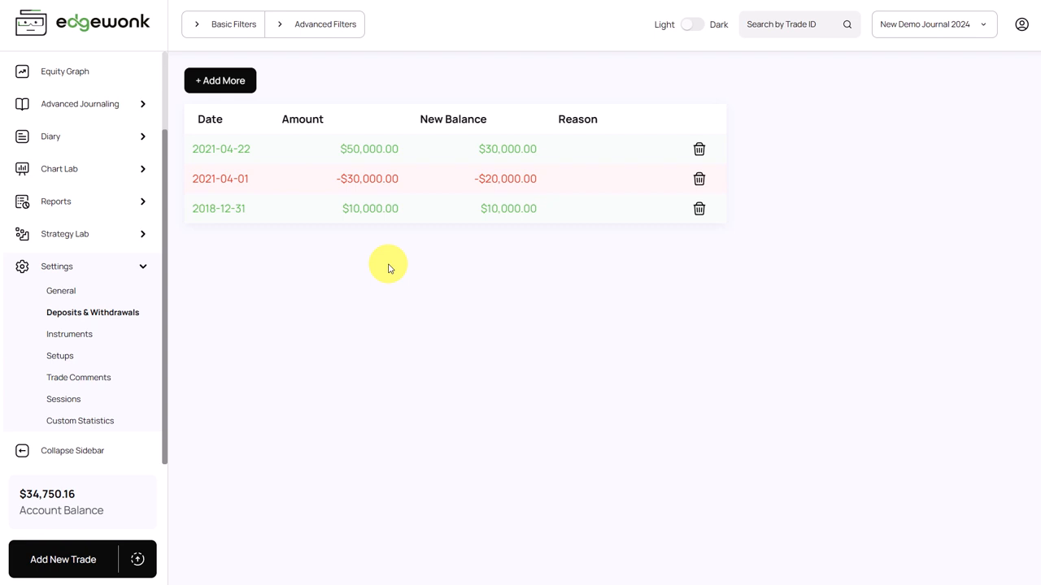
{"action": "mouse_move", "coordinate": [468, 270]}
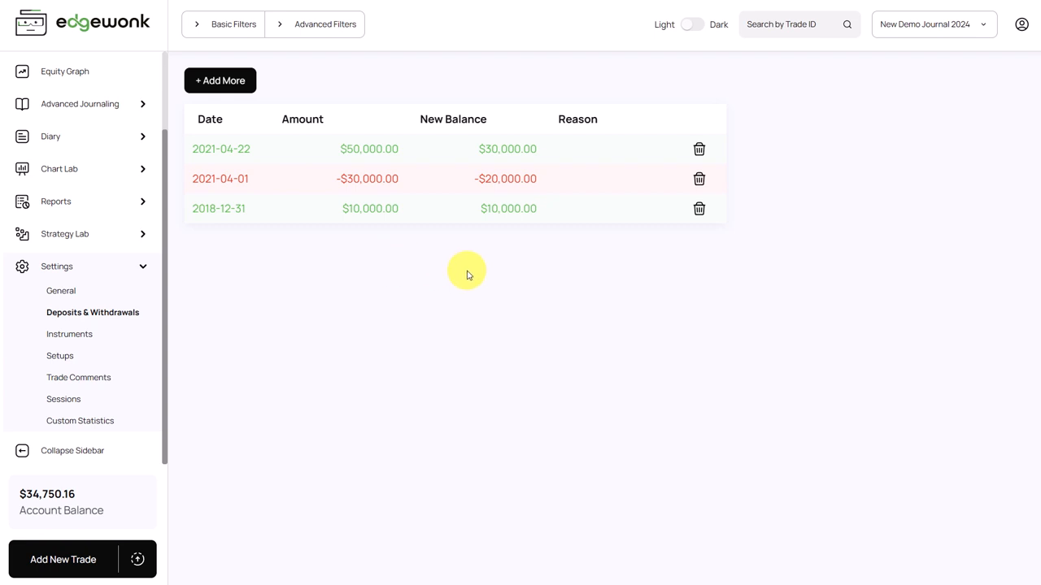
{"action": "mouse_move", "coordinate": [470, 266]}
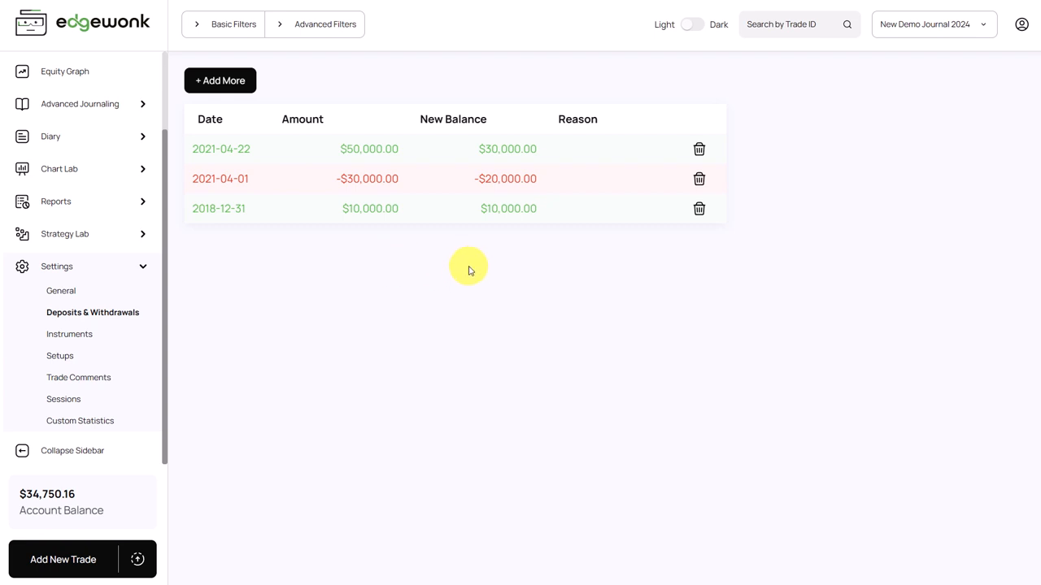
{"action": "mouse_move", "coordinate": [456, 246]}
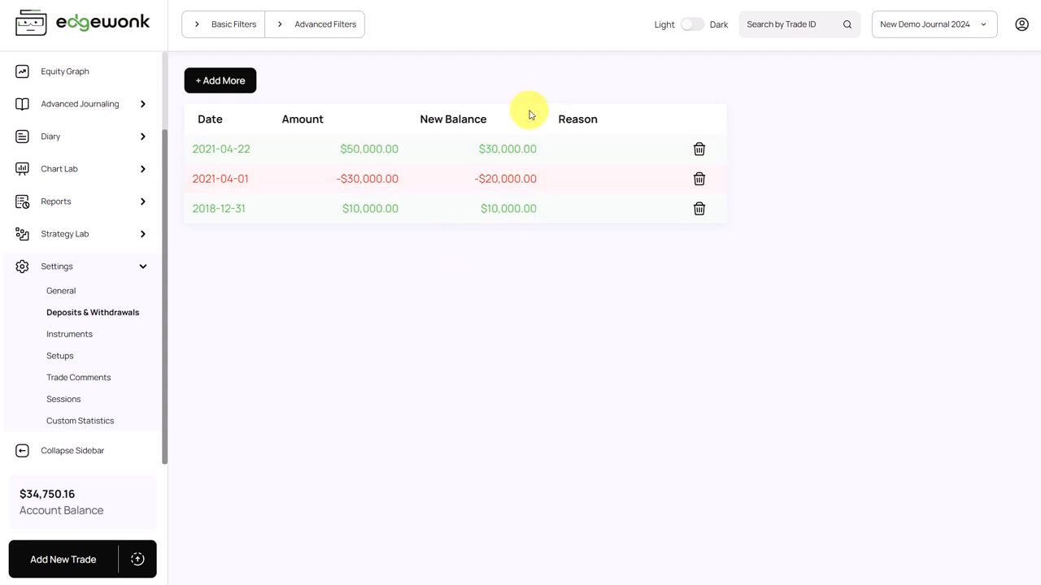
{"action": "mouse_move", "coordinate": [501, 254]}
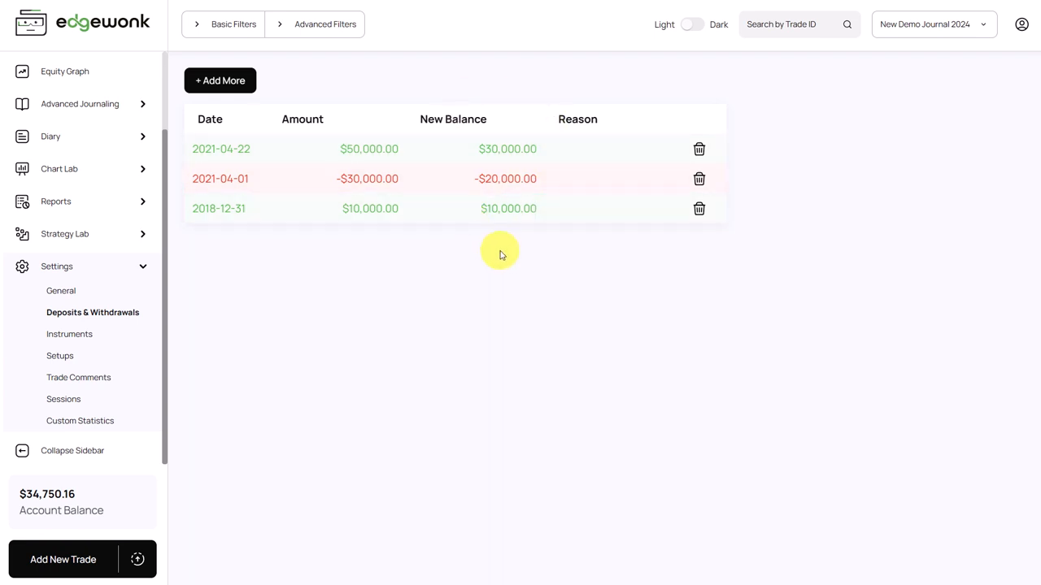
{"action": "left_click", "coordinate": [220, 81]}
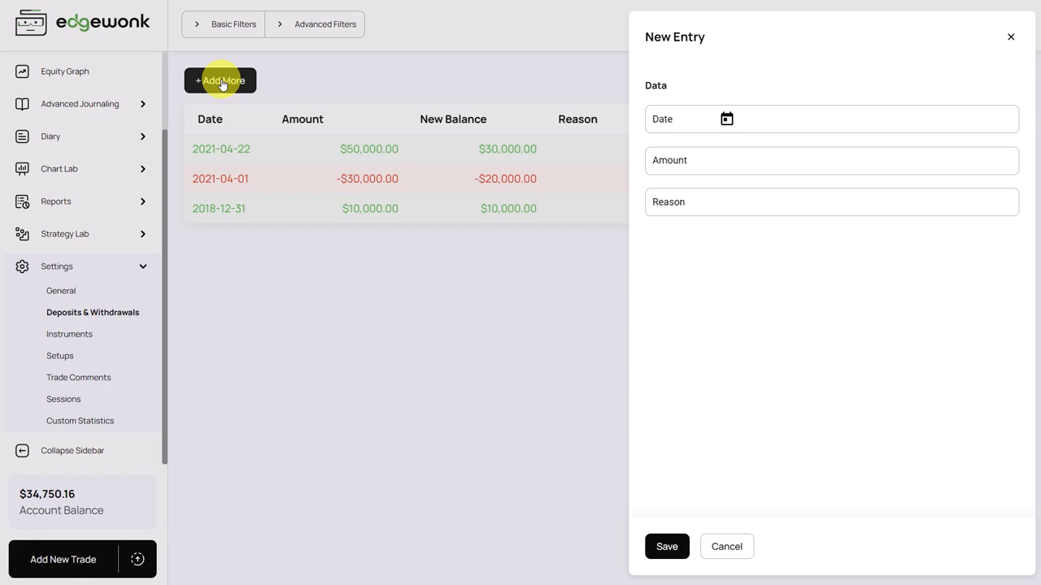
{"action": "mouse_move", "coordinate": [496, 322]}
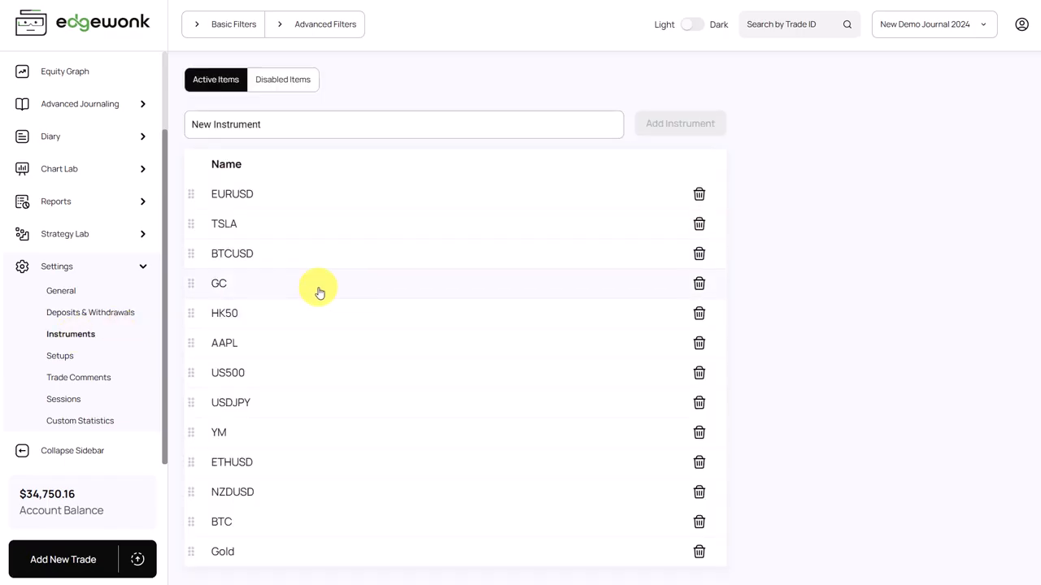
{"action": "mouse_move", "coordinate": [581, 237]}
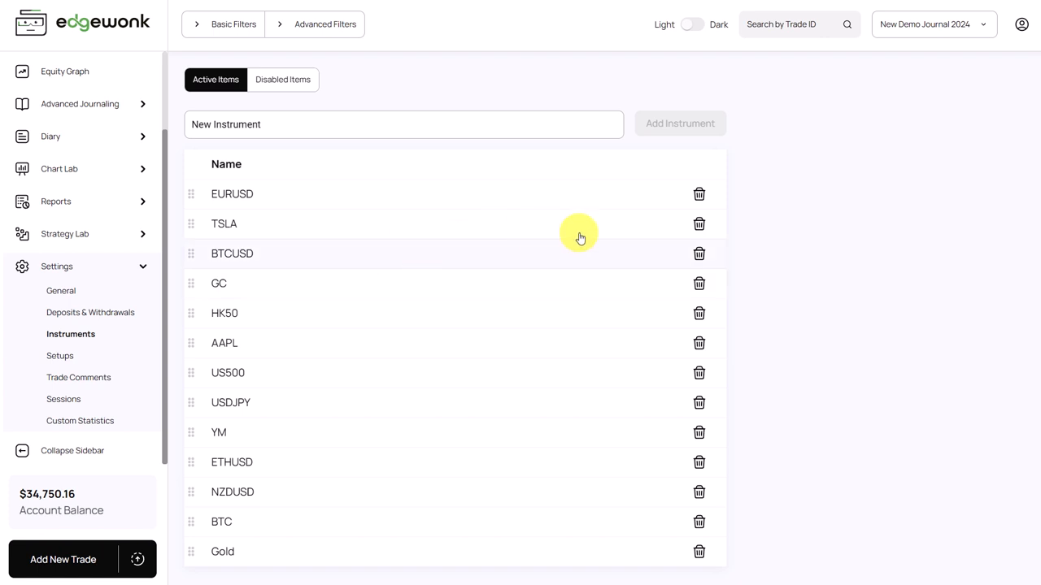
{"action": "mouse_move", "coordinate": [224, 201]}
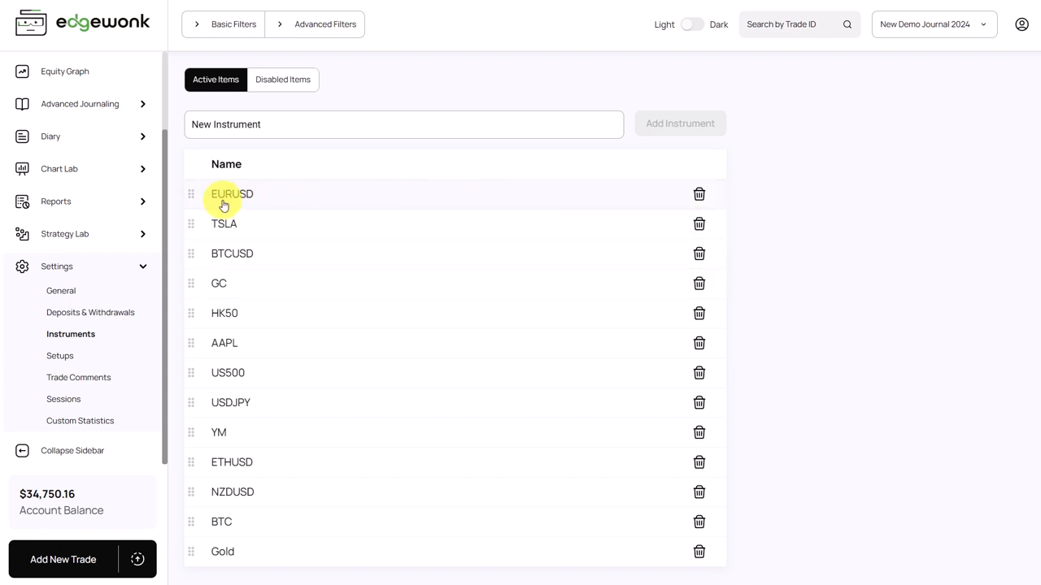
{"action": "mouse_move", "coordinate": [253, 199]}
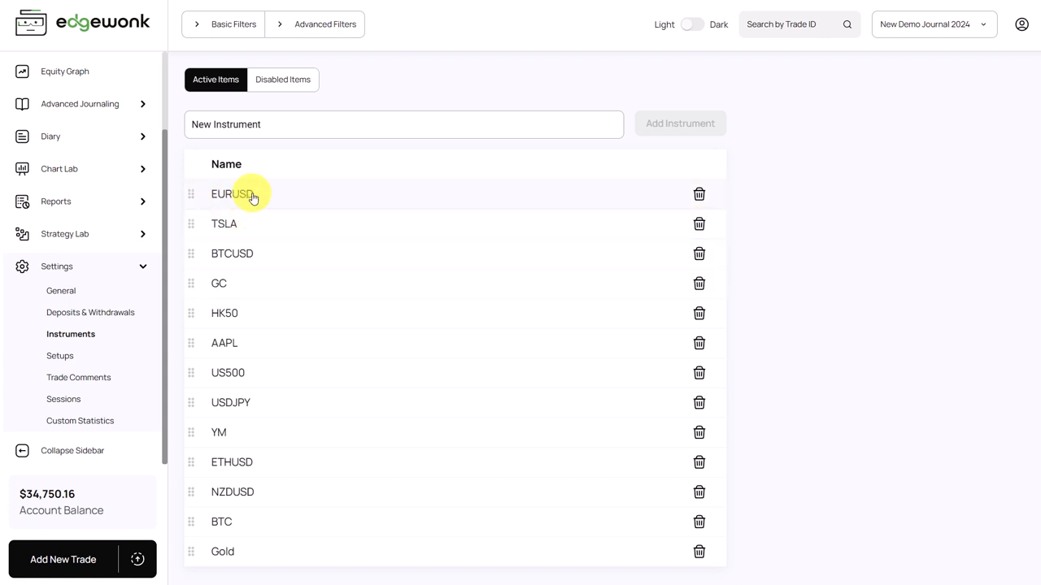
Move TSLA to the top of the active instruments, above EURUSD and BTCUSD
{"action": "left_click", "coordinate": [244, 193]}
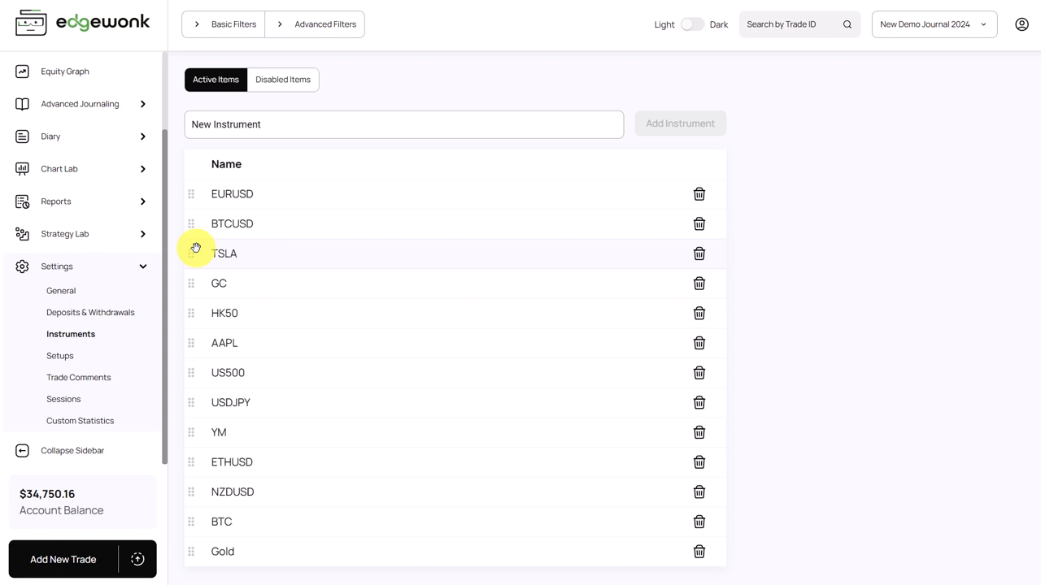
{"action": "left_click_drag", "start_coordinate": [191, 254], "coordinate": [192, 194]}
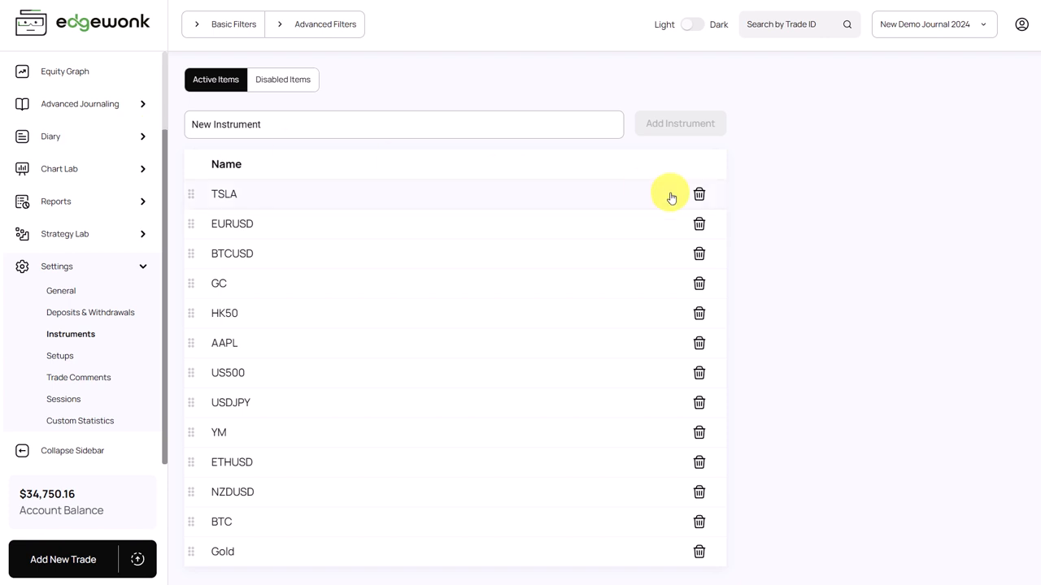
Move Default Setup below Pullback and MA Bounce in the Setups list
{"action": "left_click", "coordinate": [58, 356]}
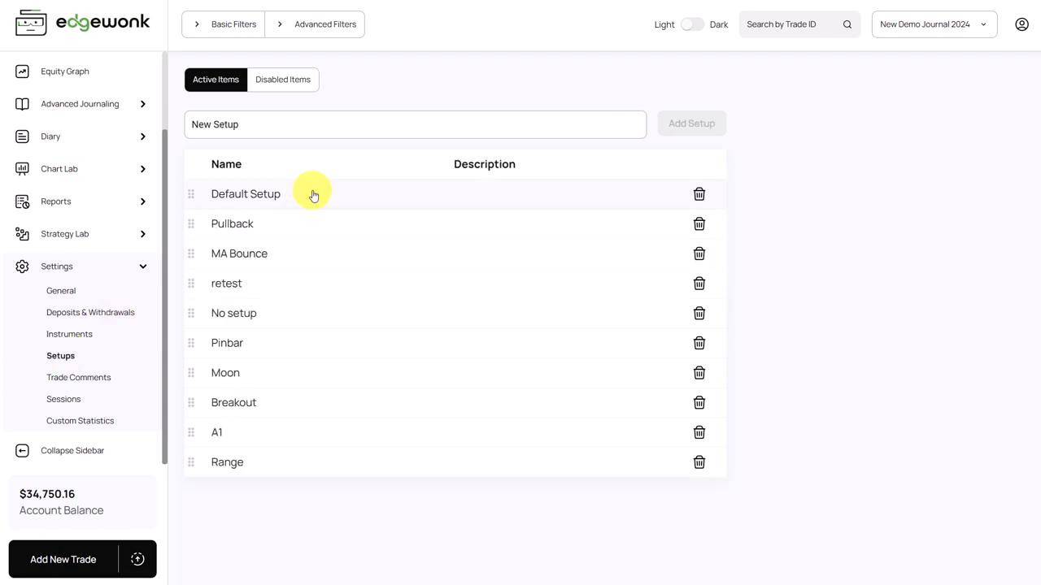
{"action": "mouse_move", "coordinate": [334, 200]}
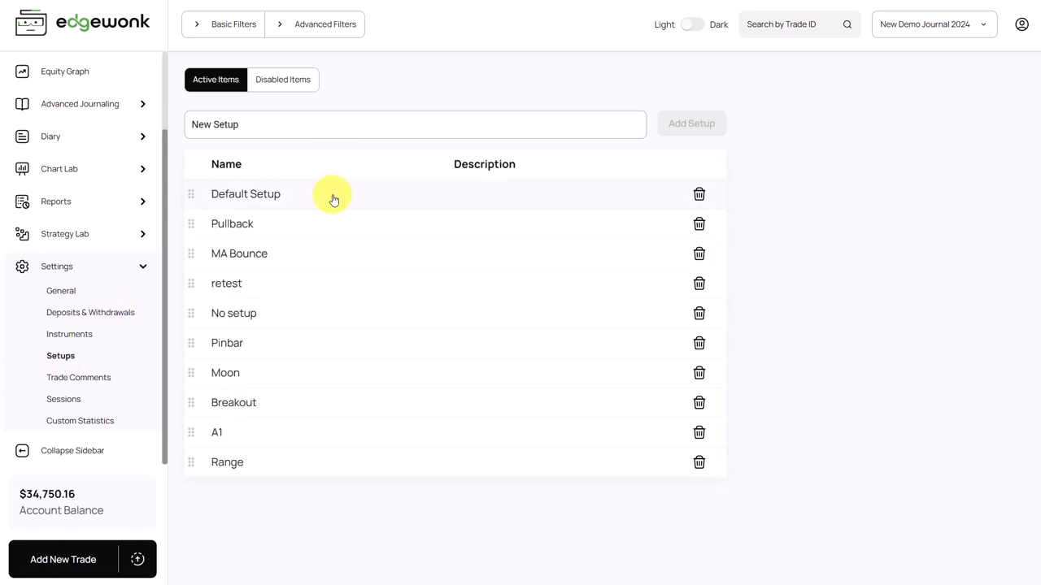
{"action": "mouse_move", "coordinate": [299, 122]}
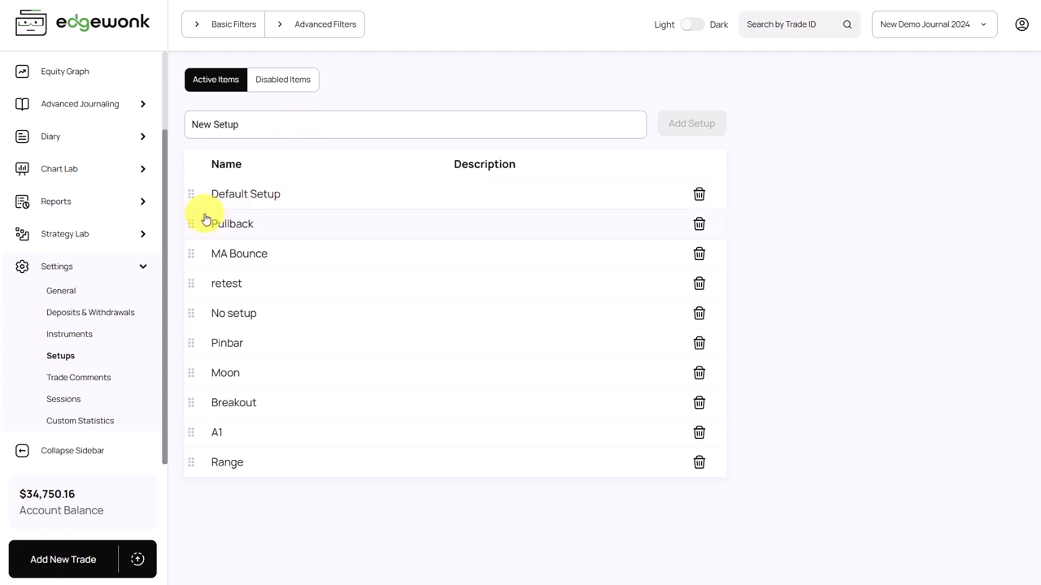
{"action": "left_click_drag", "start_coordinate": [192, 224], "coordinate": [192, 194]}
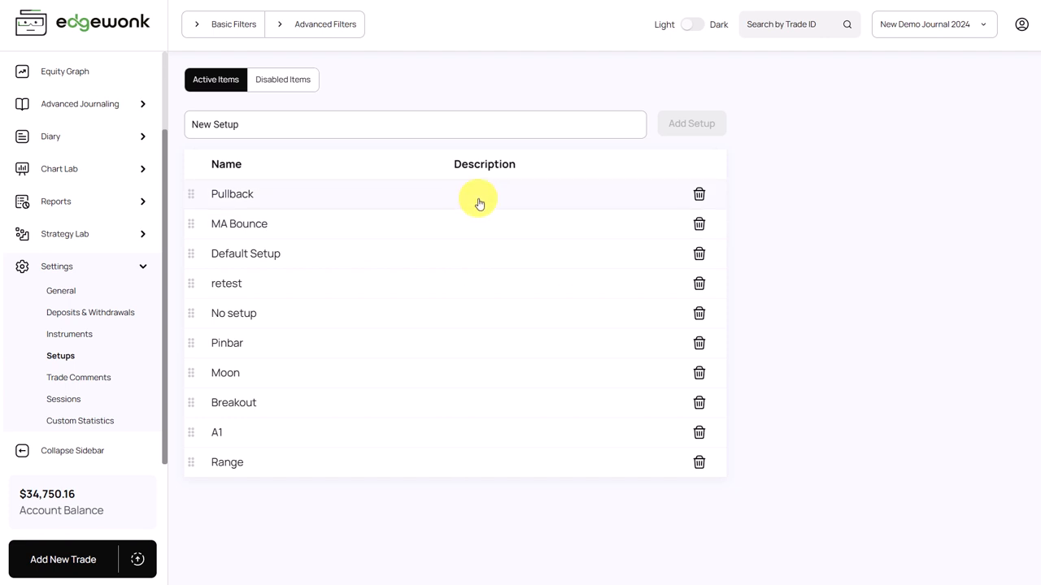
{"action": "mouse_move", "coordinate": [804, 208]}
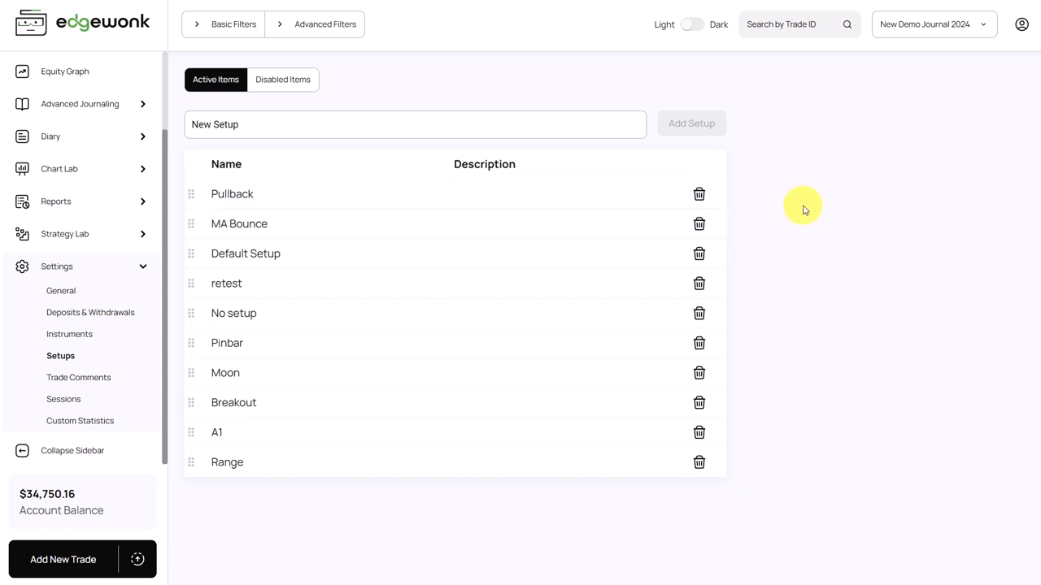
{"action": "mouse_move", "coordinate": [699, 195]}
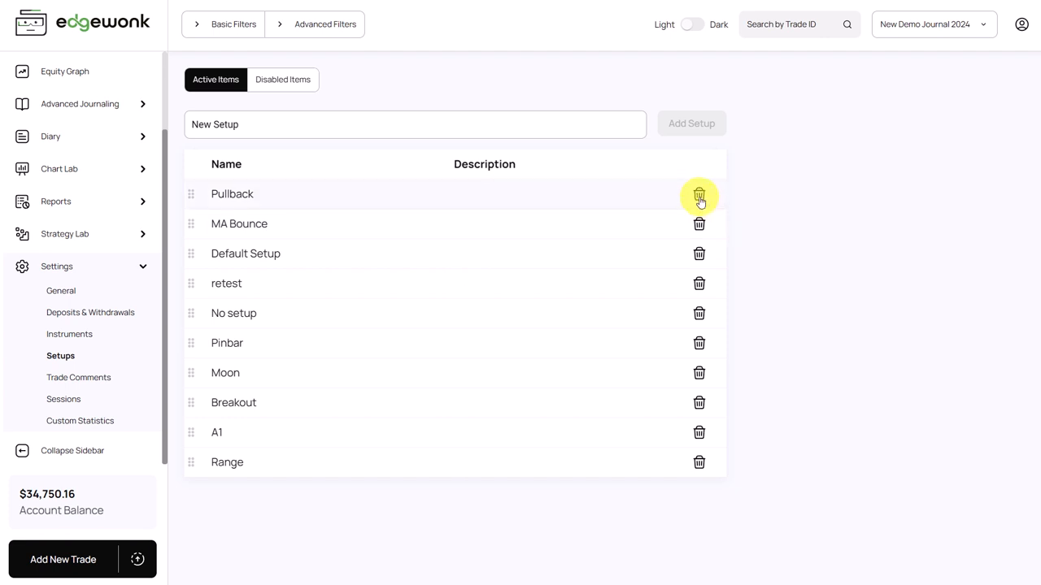
Disable the Pullback setup, restore it from Disabled Items, then go to Trade Comments
{"action": "left_click", "coordinate": [699, 195]}
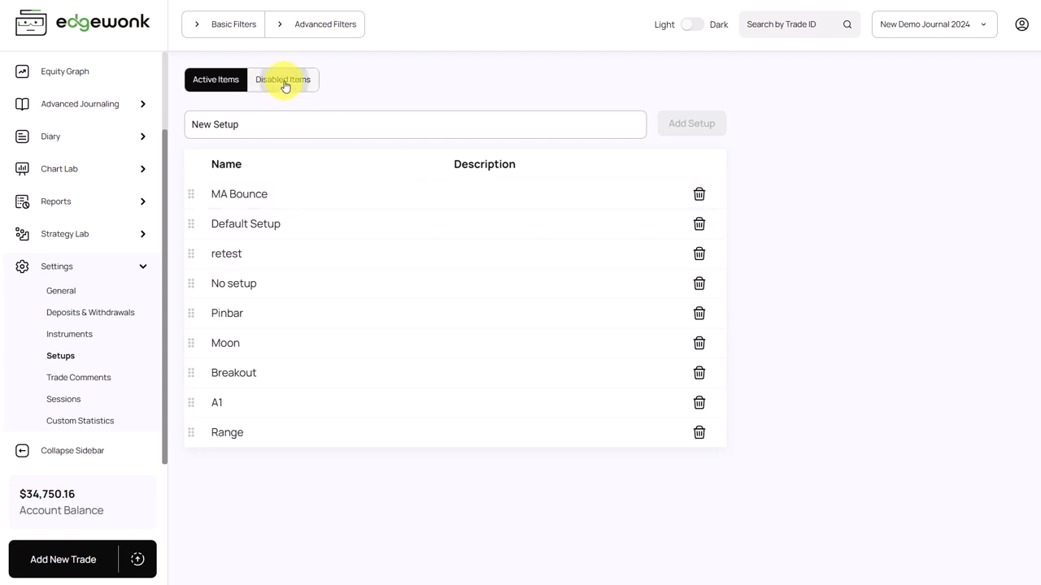
{"action": "left_click", "coordinate": [283, 80]}
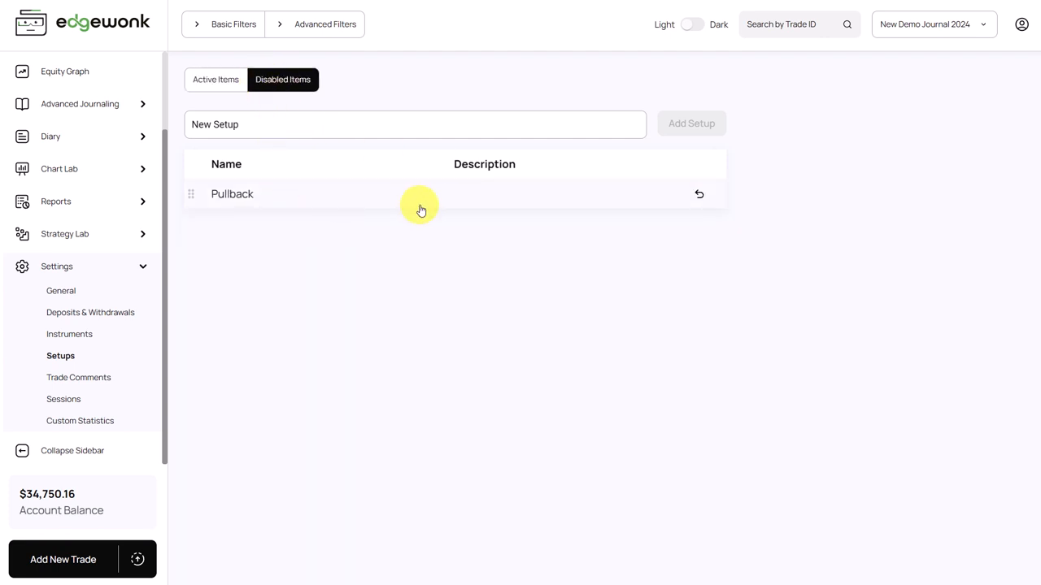
{"action": "left_click", "coordinate": [215, 78]}
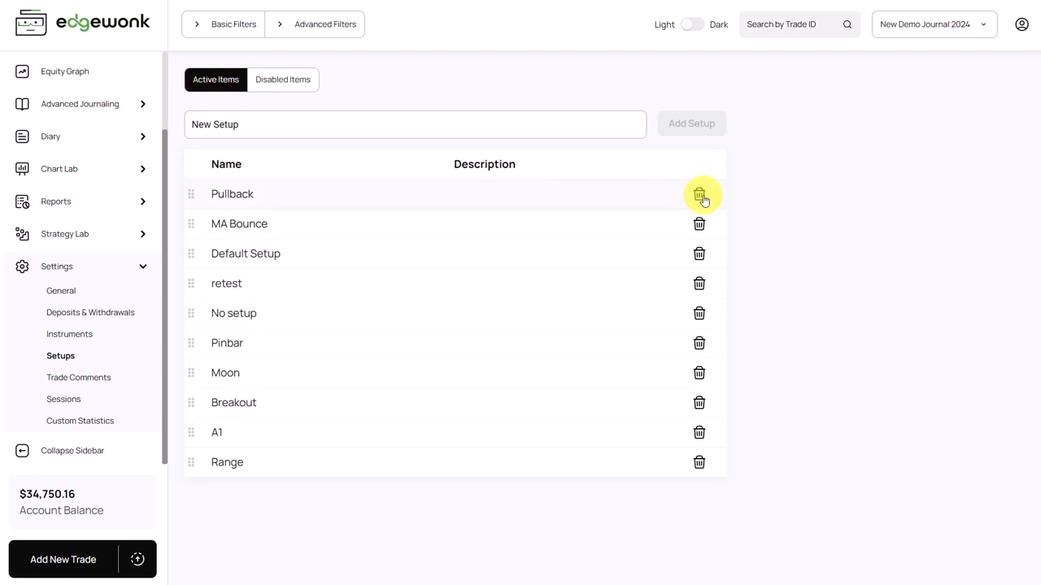
{"action": "mouse_move", "coordinate": [756, 217]}
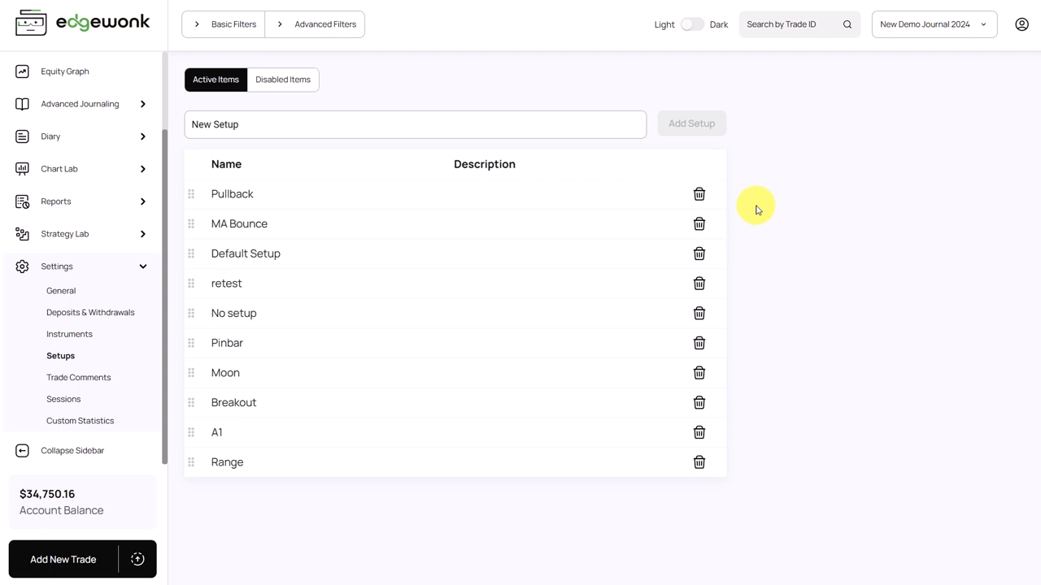
{"action": "mouse_move", "coordinate": [719, 208]}
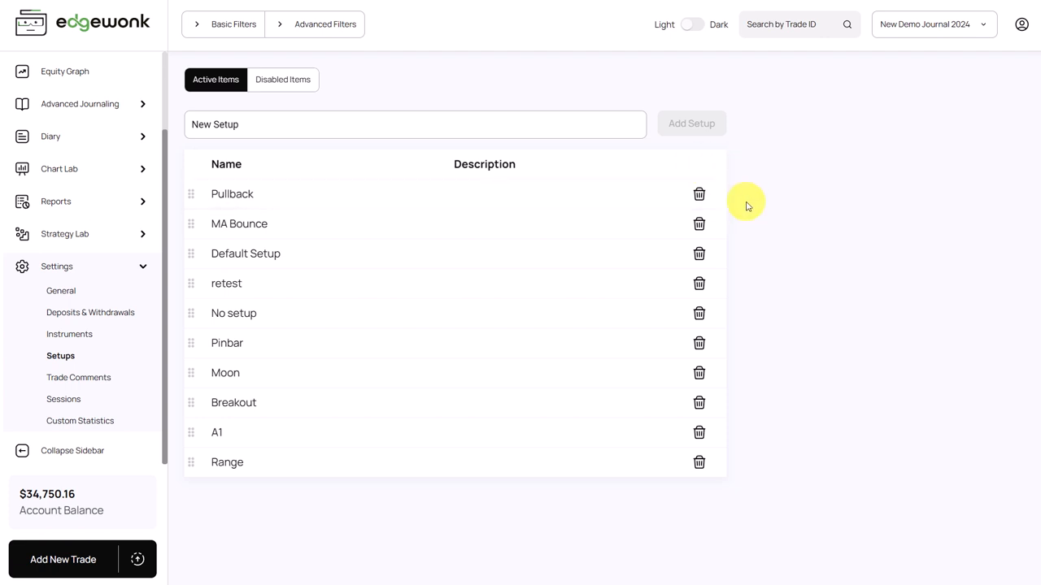
{"action": "mouse_move", "coordinate": [691, 197]}
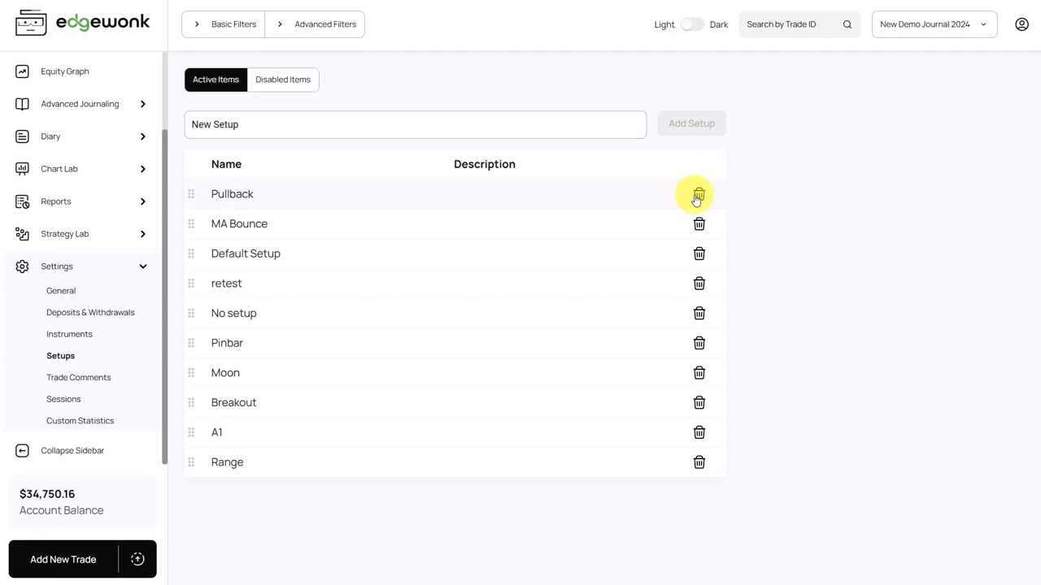
{"action": "left_click", "coordinate": [79, 377]}
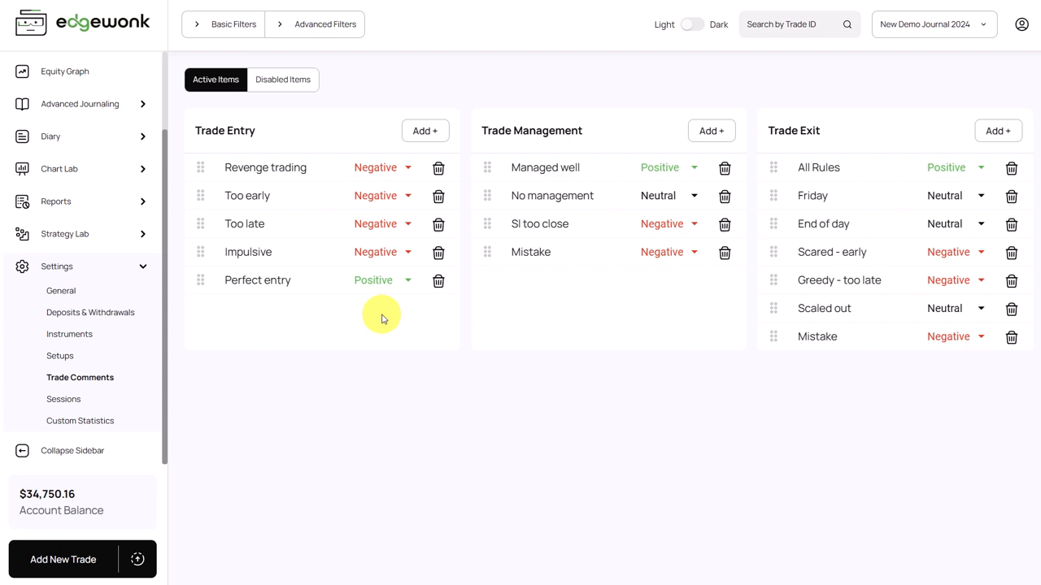
{"action": "mouse_move", "coordinate": [240, 130]}
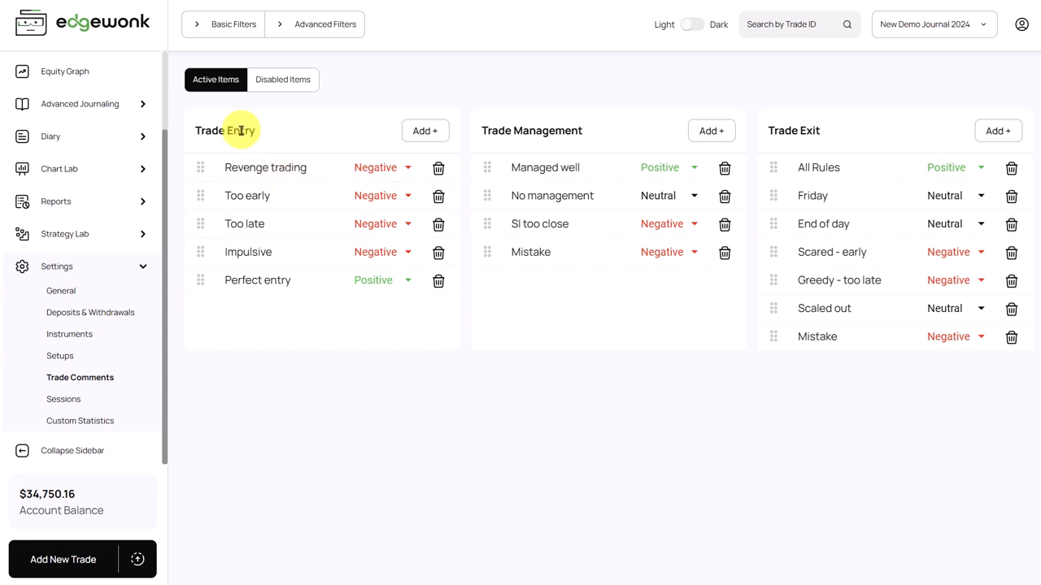
{"action": "mouse_move", "coordinate": [769, 134]}
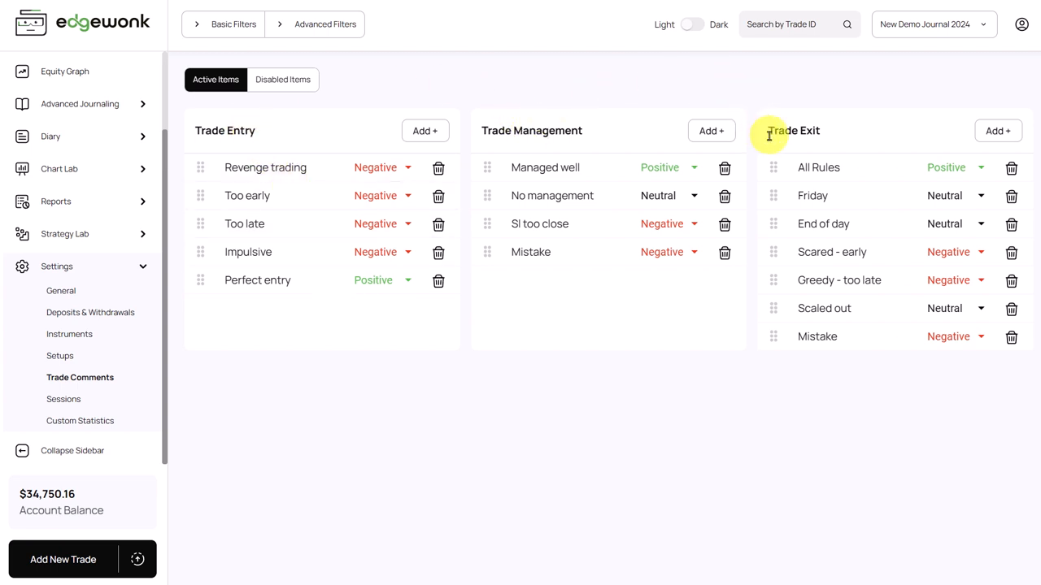
{"action": "mouse_move", "coordinate": [382, 174]}
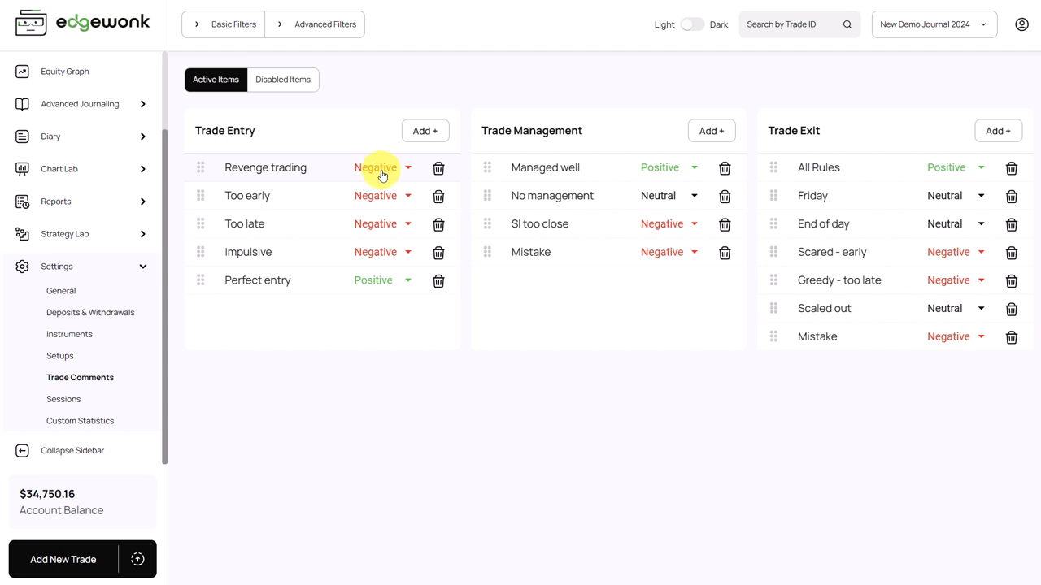
{"action": "mouse_move", "coordinate": [556, 381]}
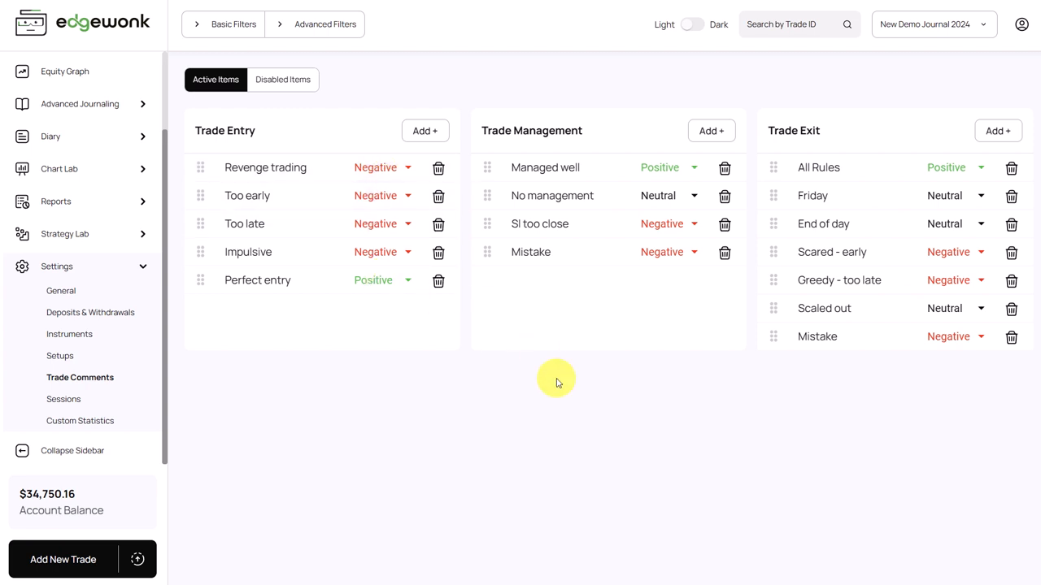
{"action": "mouse_move", "coordinate": [318, 276]}
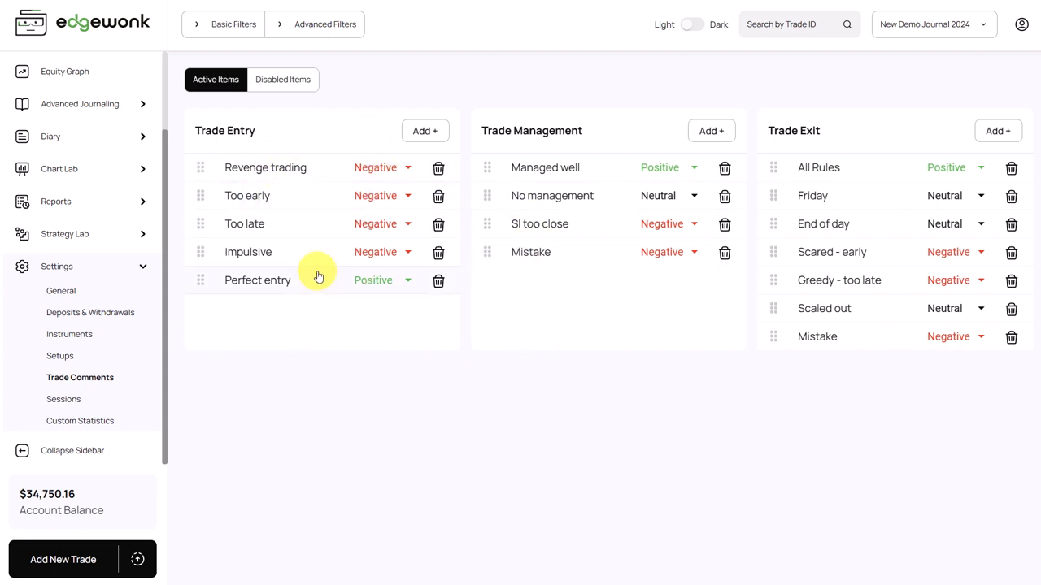
{"action": "mouse_move", "coordinate": [252, 192]}
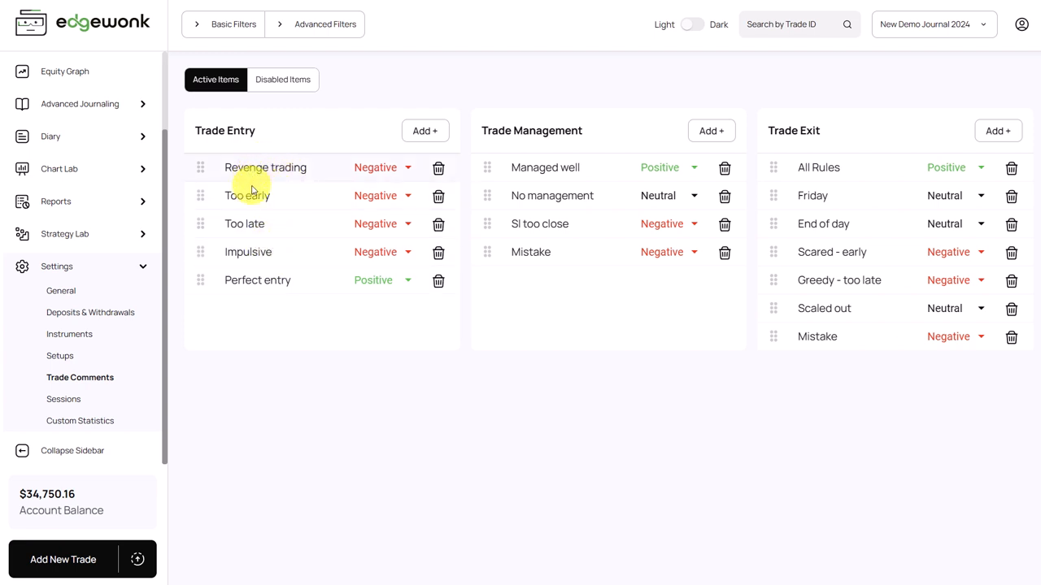
{"action": "mouse_move", "coordinate": [378, 311]}
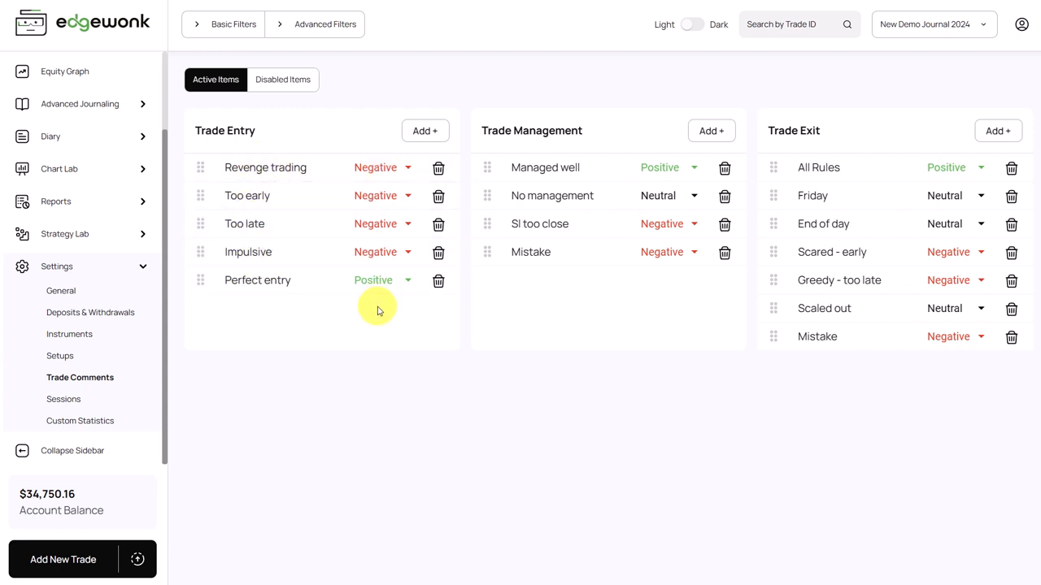
{"action": "mouse_move", "coordinate": [385, 254]}
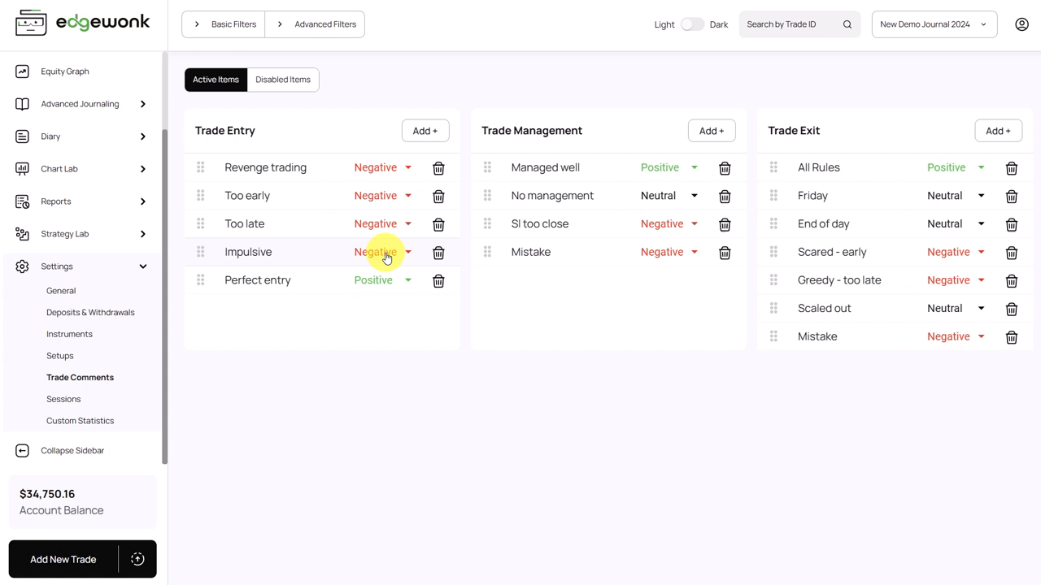
Keep the Impulsive trade comment rated Negative, then switch to the Sessions settings
{"action": "left_click", "coordinate": [377, 252]}
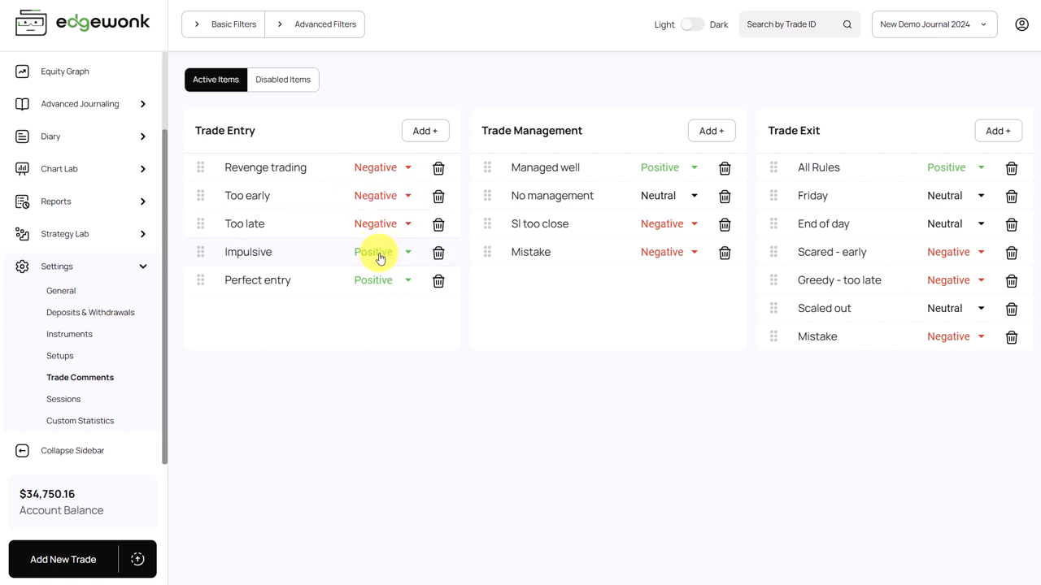
{"action": "left_click", "coordinate": [374, 252]}
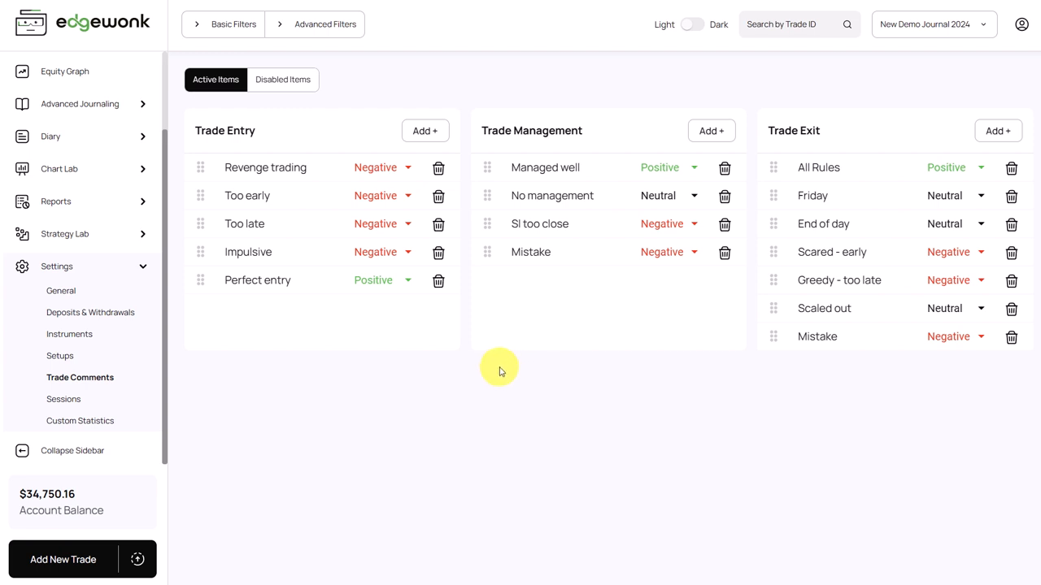
{"action": "mouse_move", "coordinate": [490, 367]}
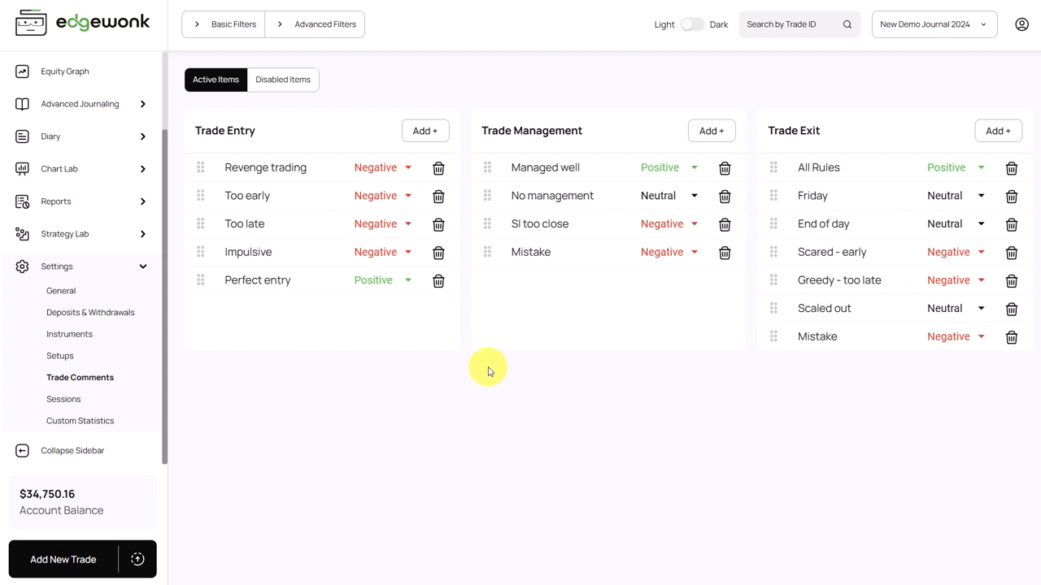
{"action": "mouse_move", "coordinate": [613, 286]}
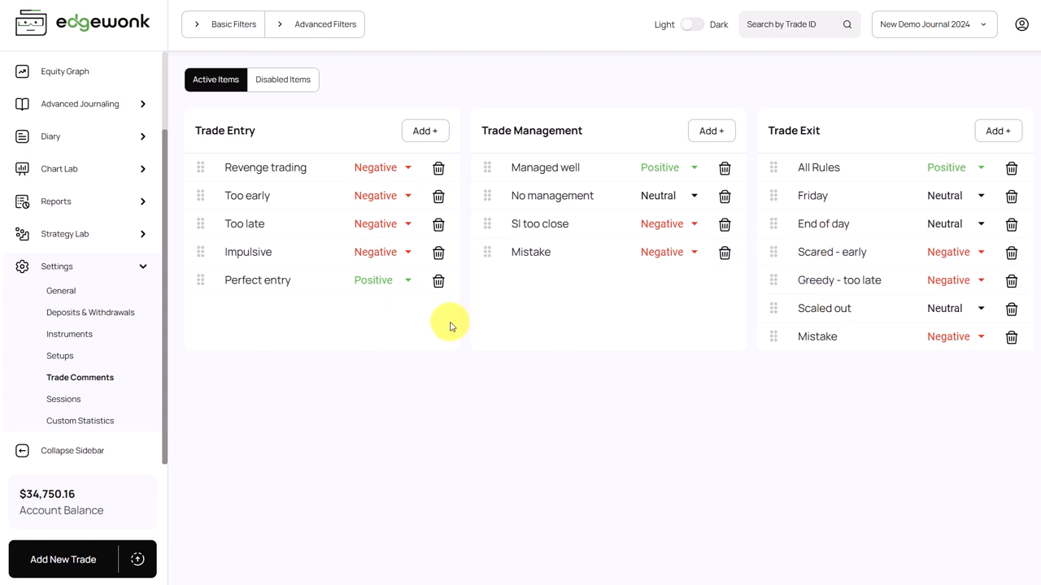
{"action": "mouse_move", "coordinate": [295, 173]}
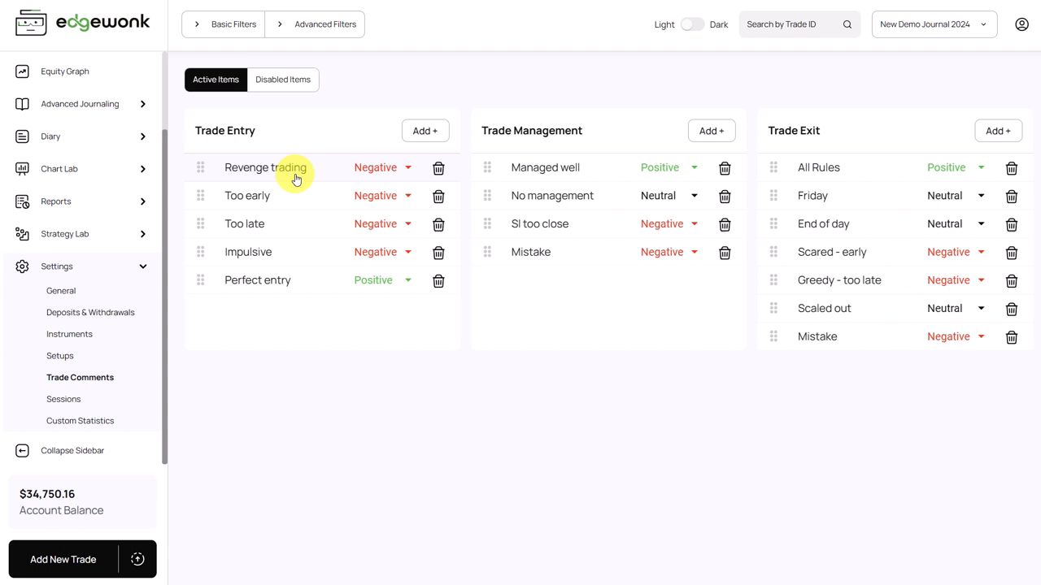
{"action": "mouse_move", "coordinate": [734, 367]}
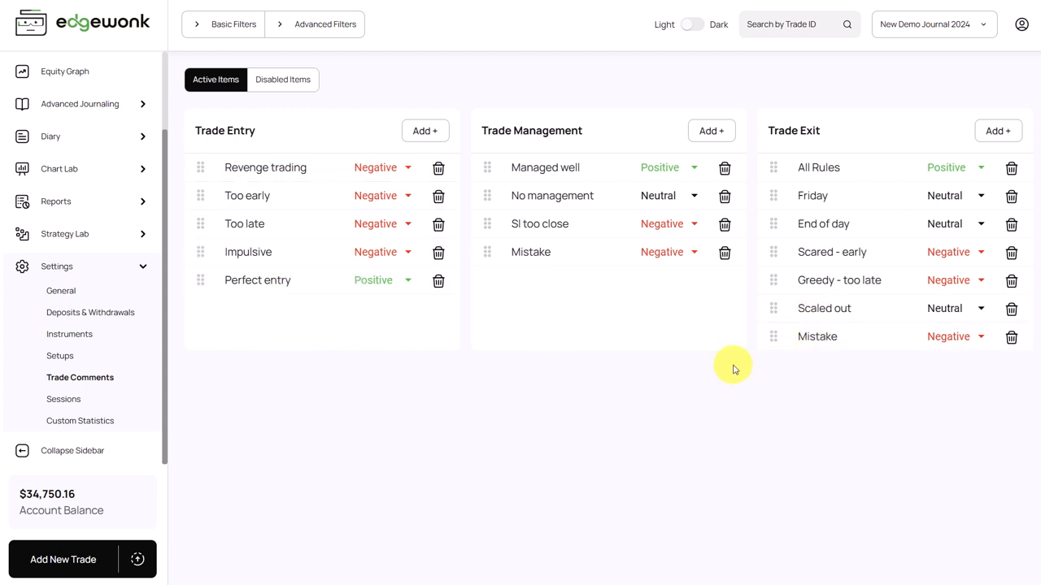
{"action": "mouse_move", "coordinate": [415, 341]}
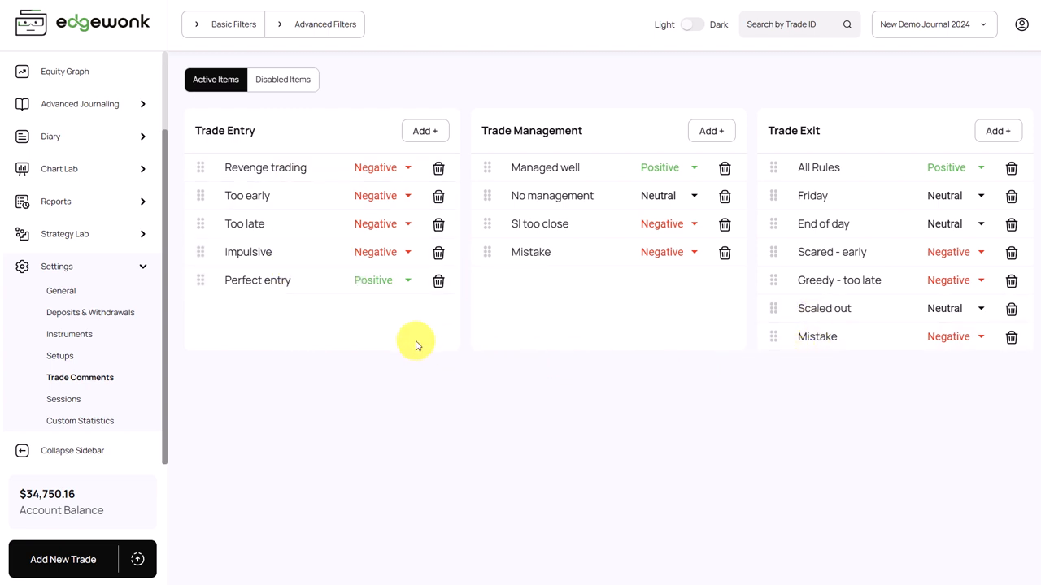
{"action": "mouse_move", "coordinate": [421, 353]}
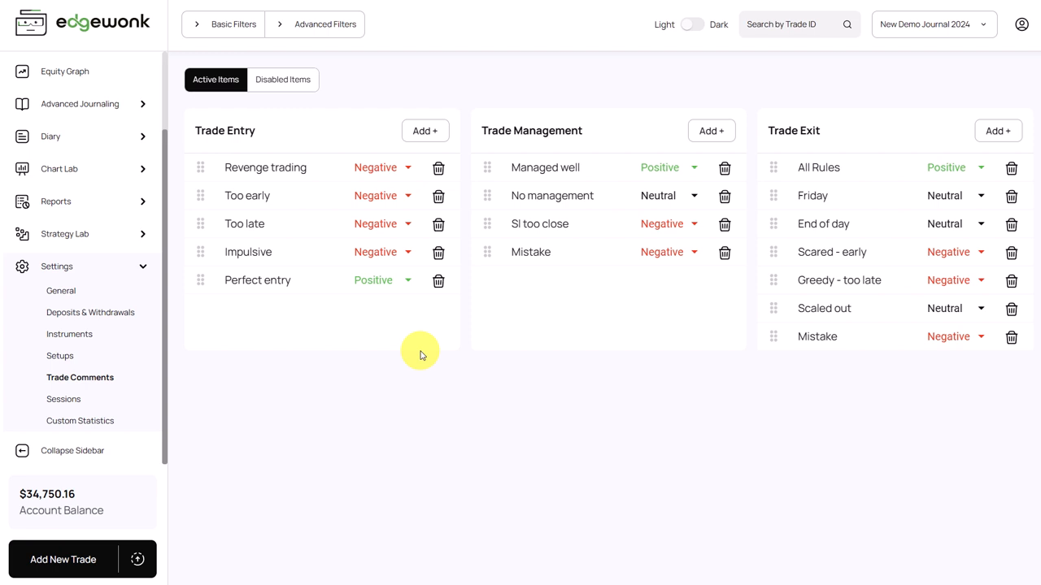
{"action": "mouse_move", "coordinate": [322, 329]}
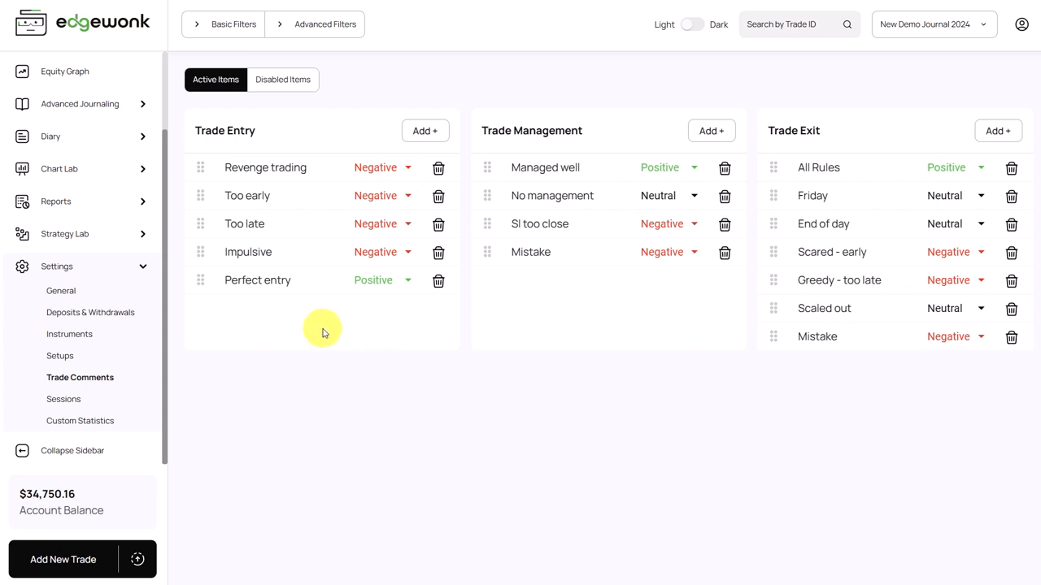
{"action": "mouse_move", "coordinate": [325, 328]}
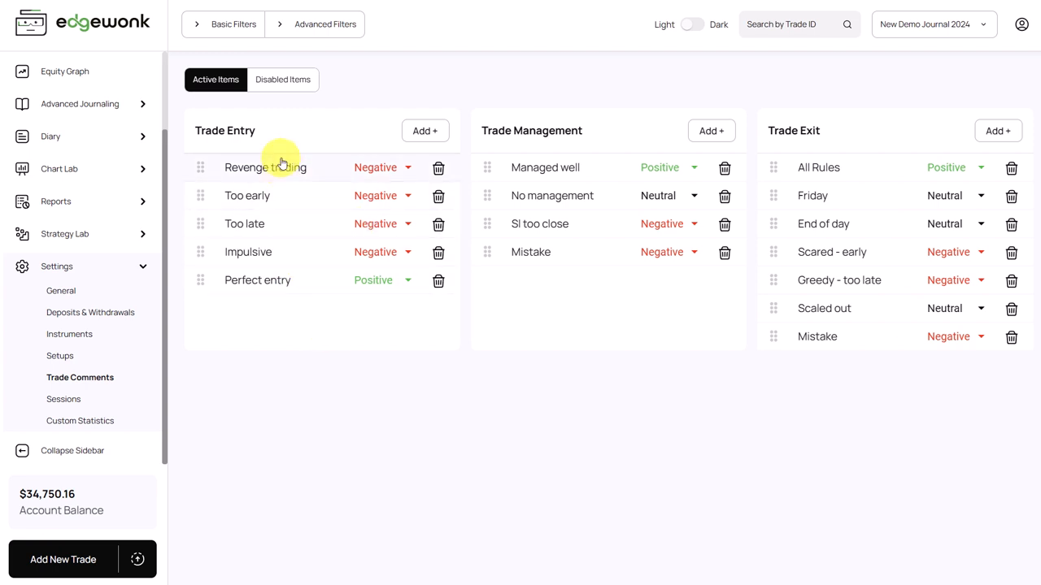
{"action": "mouse_move", "coordinate": [275, 309]}
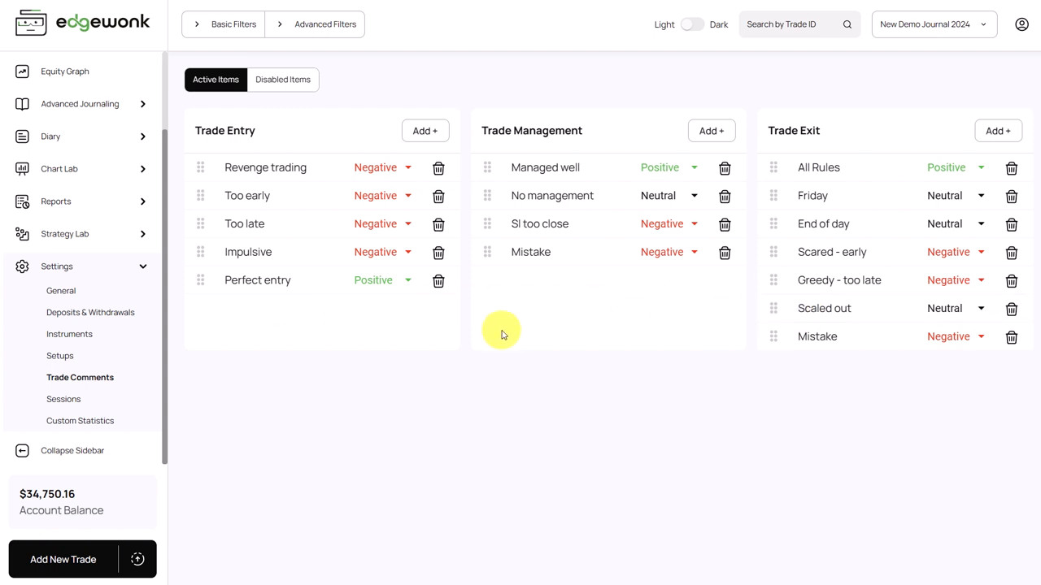
{"action": "mouse_move", "coordinate": [416, 332]}
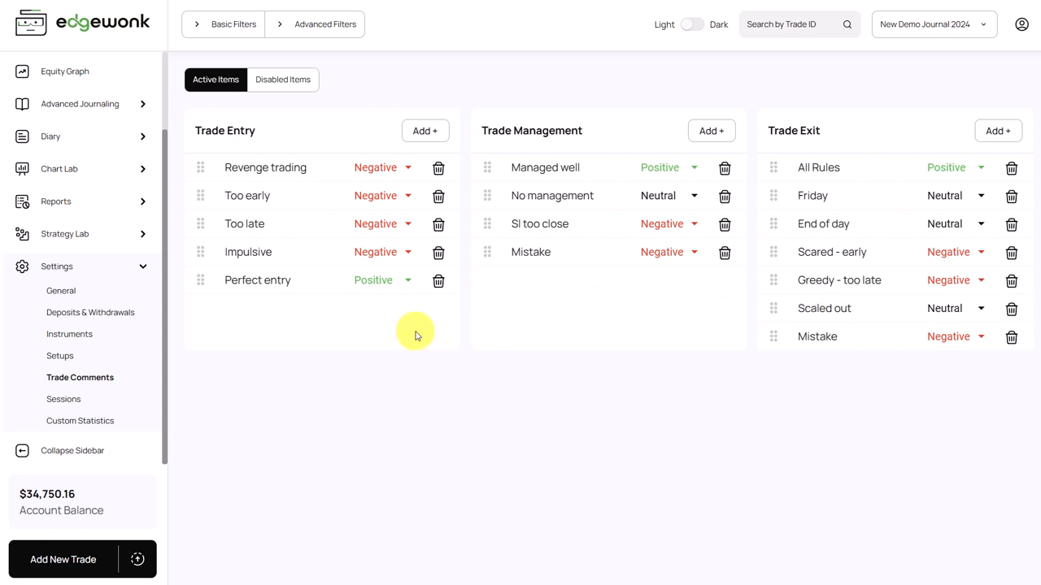
{"action": "mouse_move", "coordinate": [322, 315]}
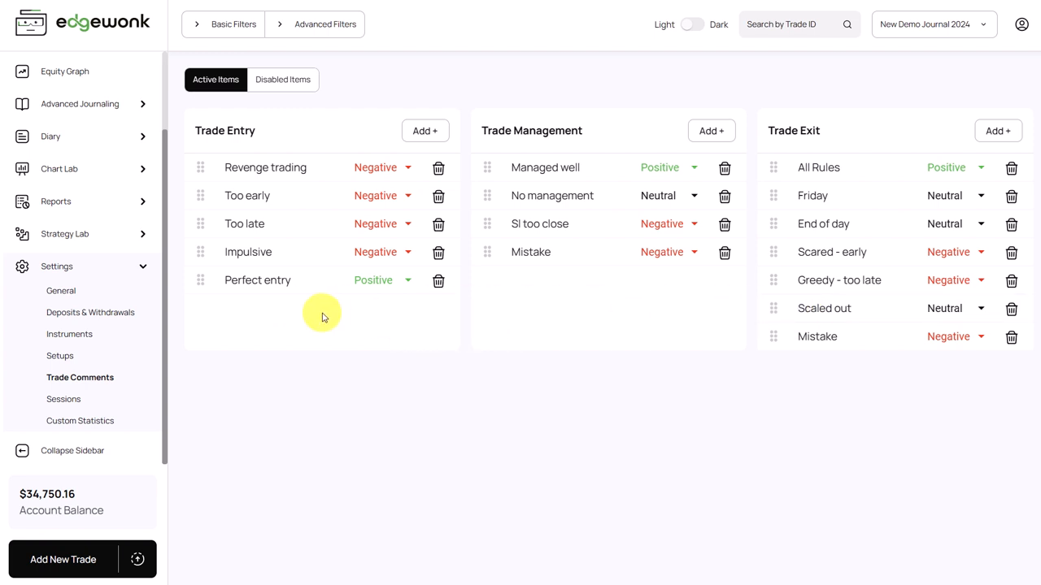
{"action": "mouse_move", "coordinate": [593, 132]}
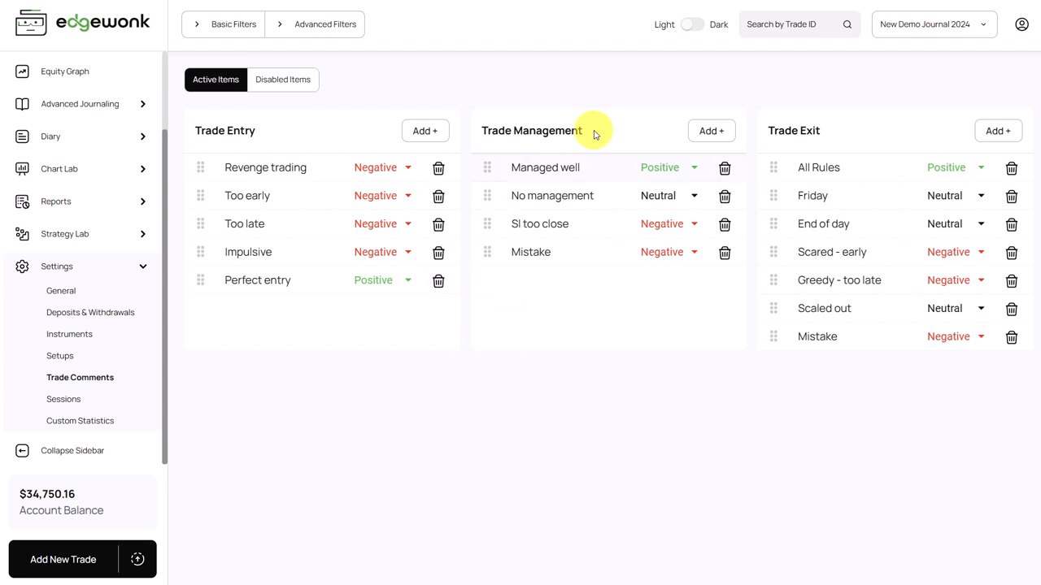
{"action": "mouse_move", "coordinate": [607, 364]}
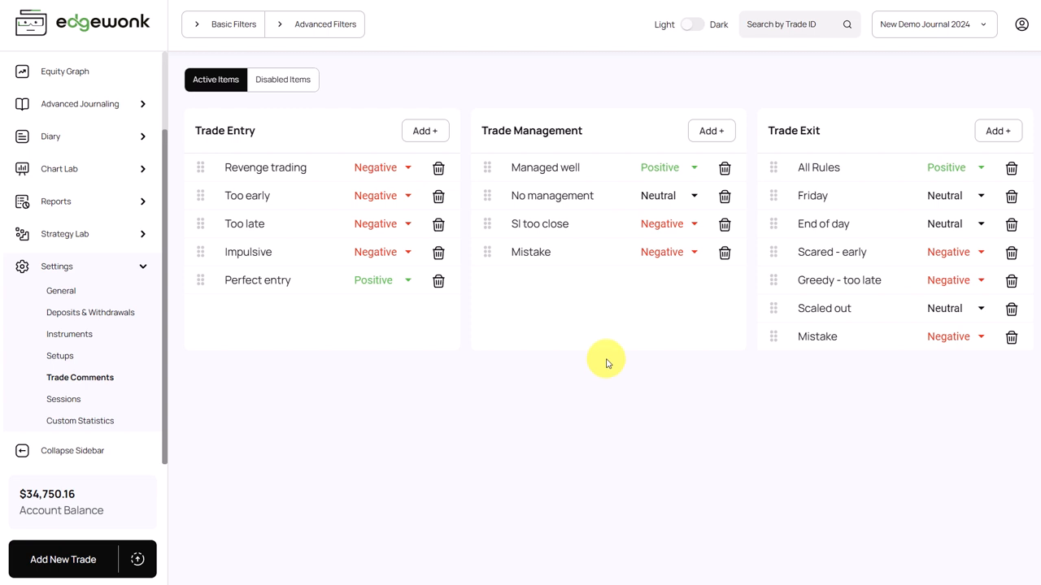
{"action": "mouse_move", "coordinate": [601, 344]}
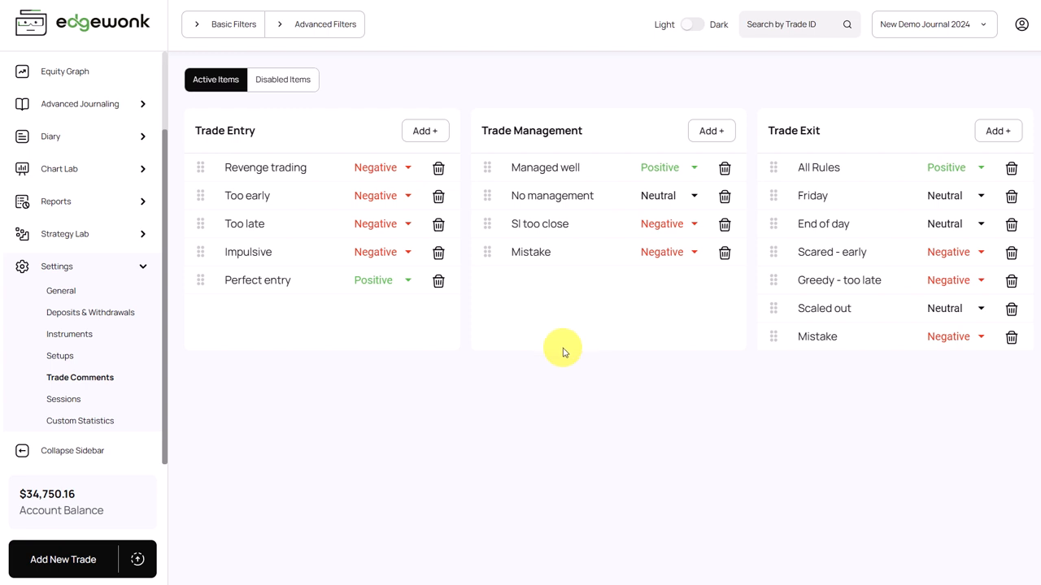
{"action": "left_click", "coordinate": [64, 400]}
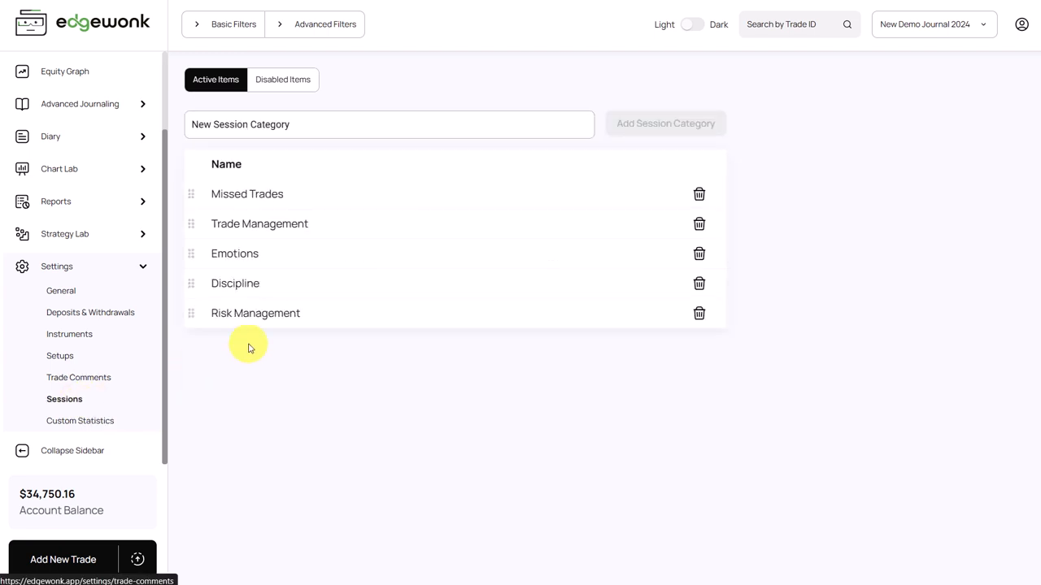
{"action": "mouse_move", "coordinate": [105, 403]}
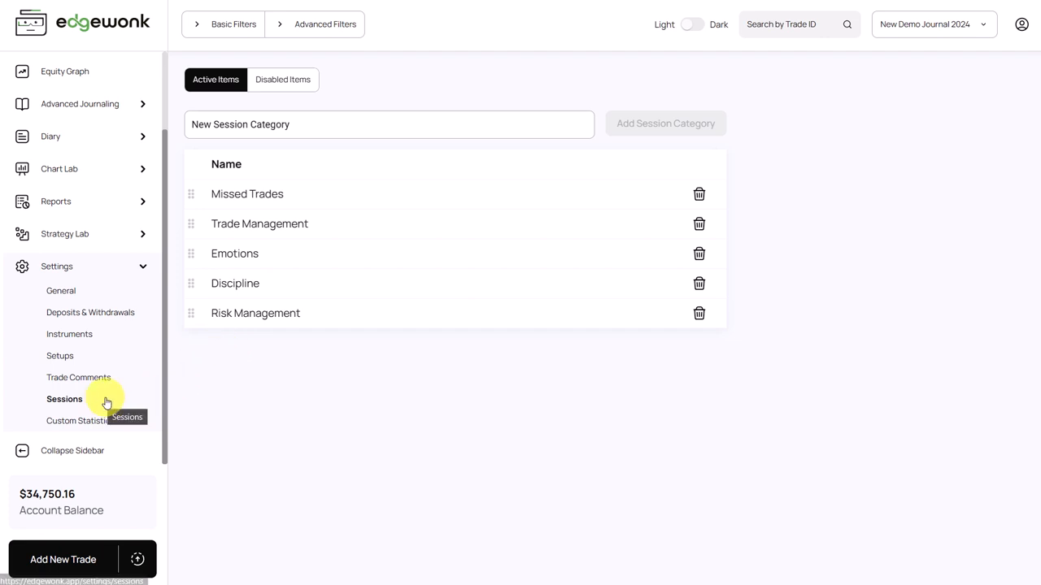
{"action": "mouse_move", "coordinate": [102, 429]}
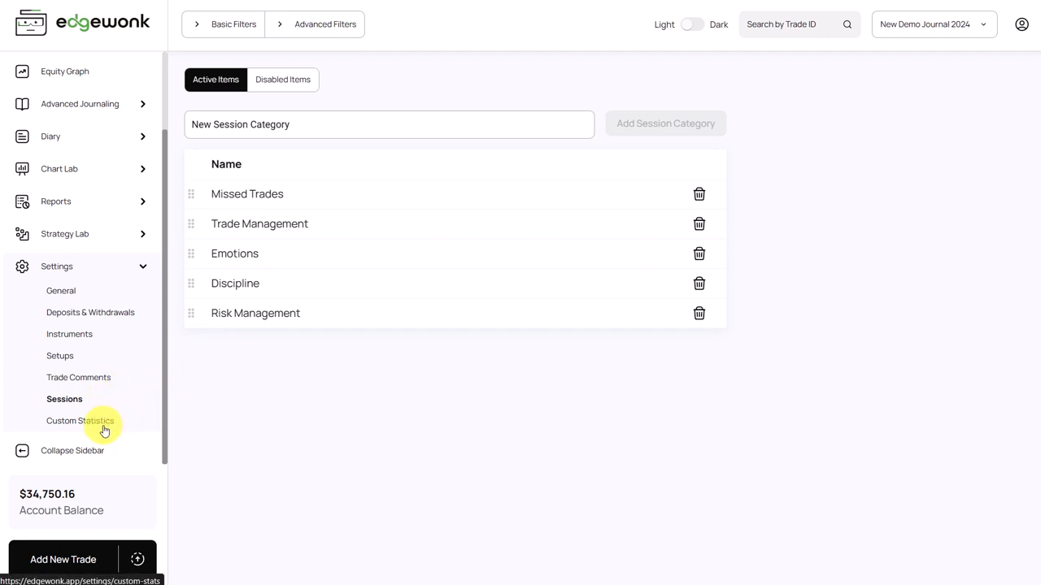
Show the Custom Statistics categories: Timeframe, Confluence, Pattern, Preparation, Mental, Indicator
{"action": "left_click", "coordinate": [81, 421]}
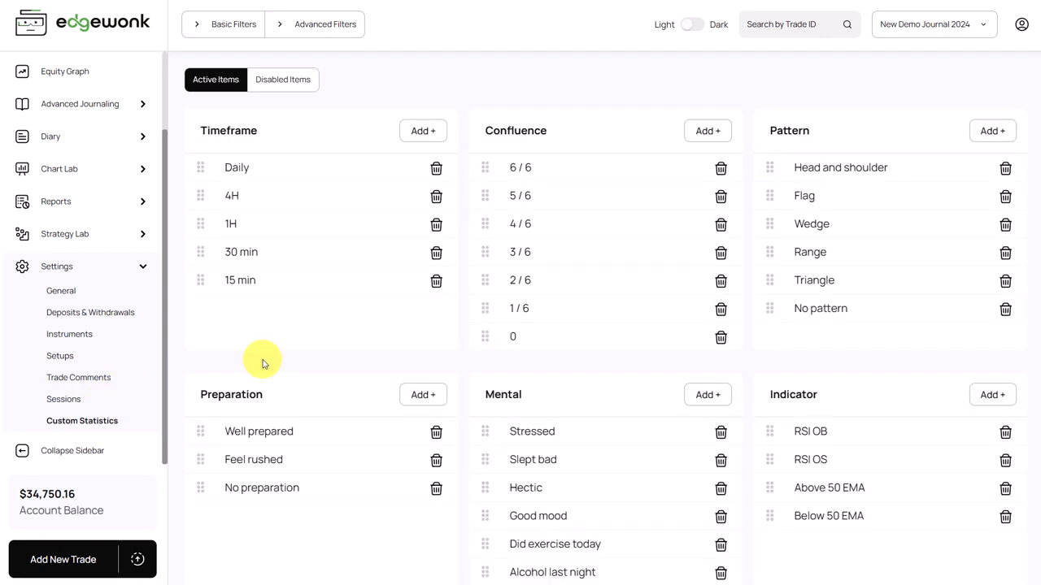
{"action": "mouse_move", "coordinate": [263, 364]}
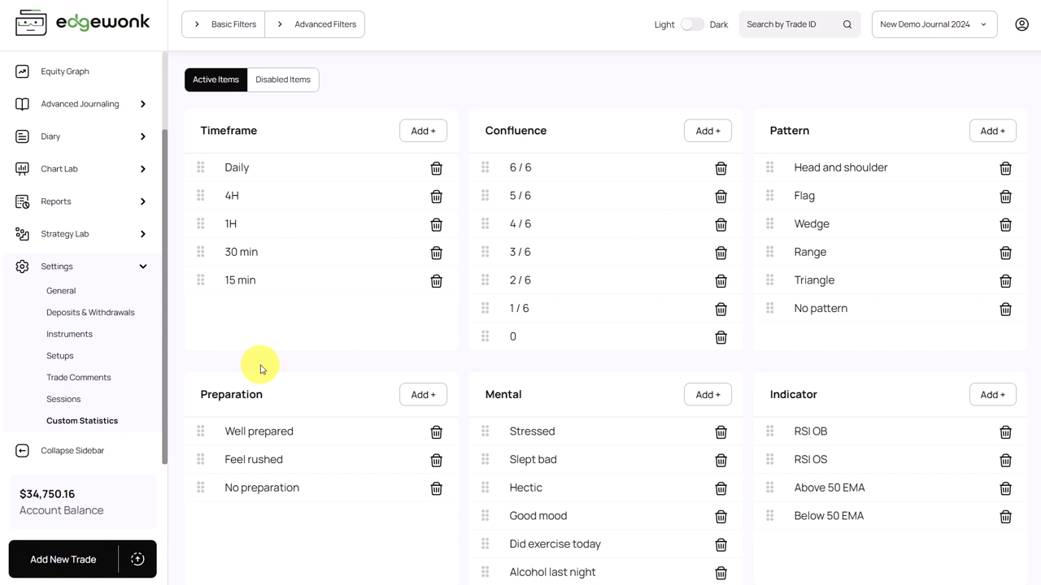
{"action": "mouse_move", "coordinate": [146, 263]}
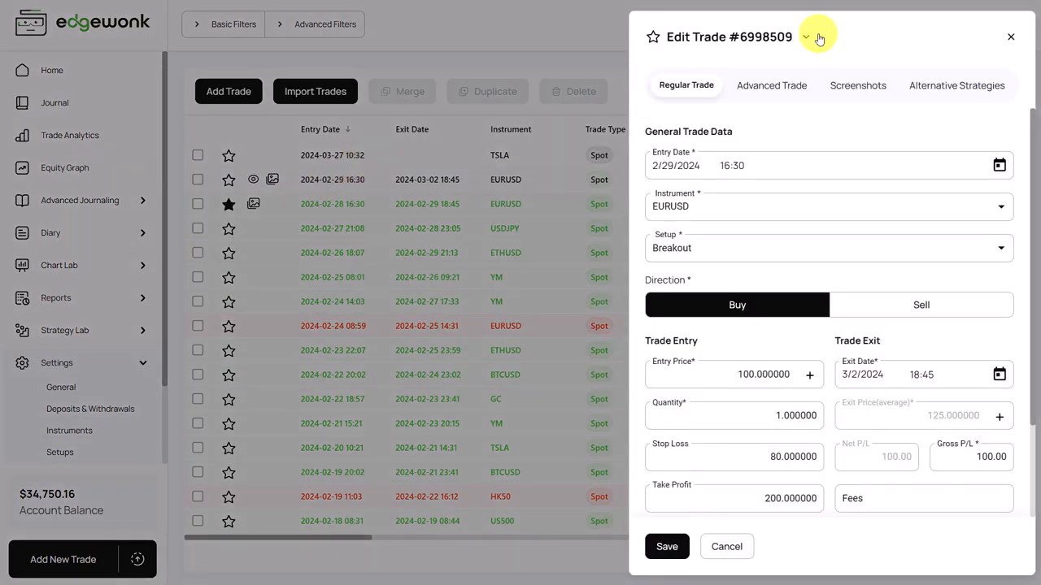
View a trade's Advanced Trade custom stats fields, then return to Custom Statistics settings
{"action": "left_click", "coordinate": [774, 84]}
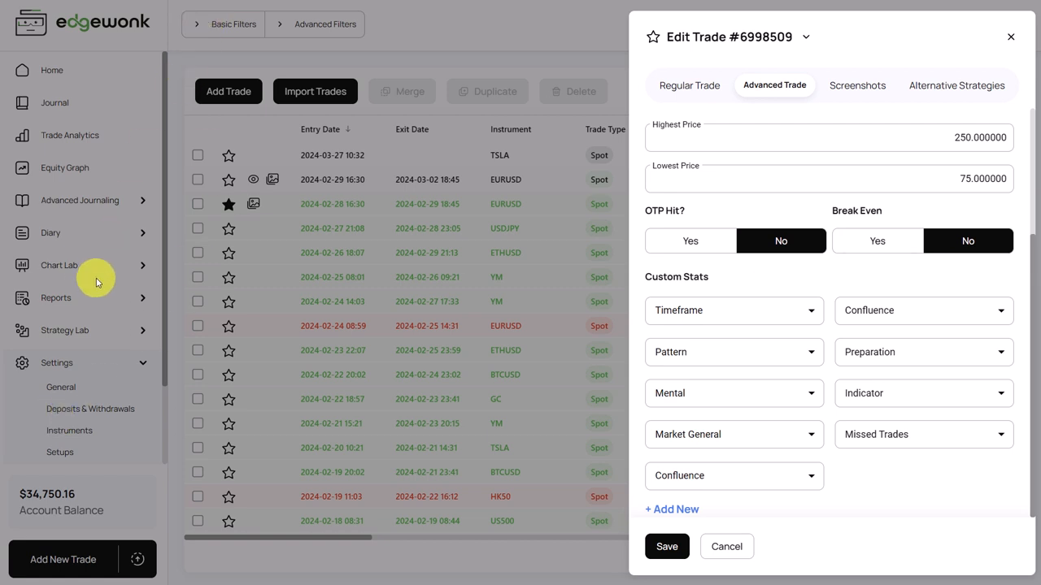
{"action": "left_click", "coordinate": [1005, 37]}
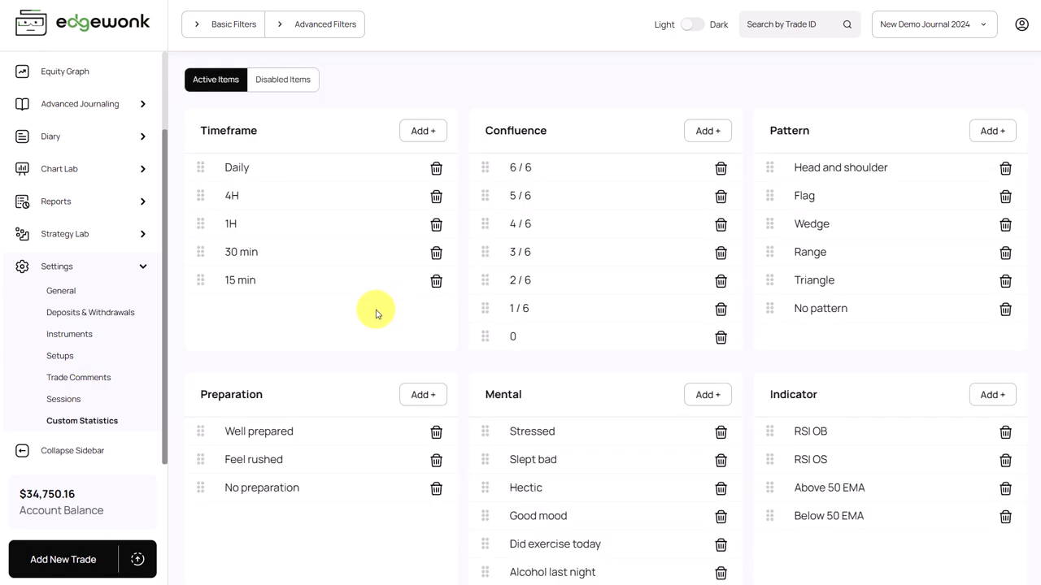
{"action": "mouse_move", "coordinate": [324, 145]}
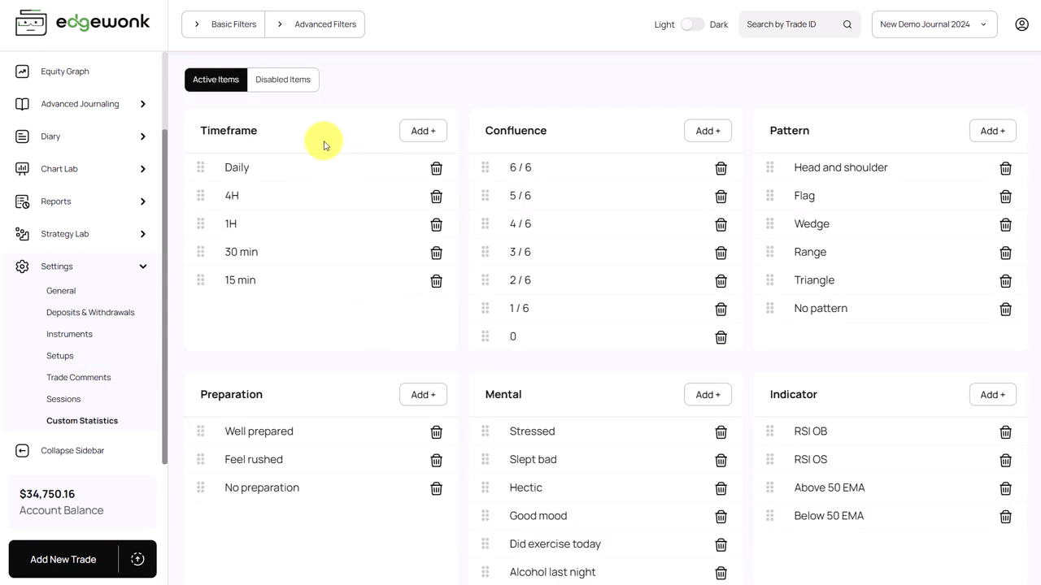
{"action": "mouse_move", "coordinate": [595, 146]}
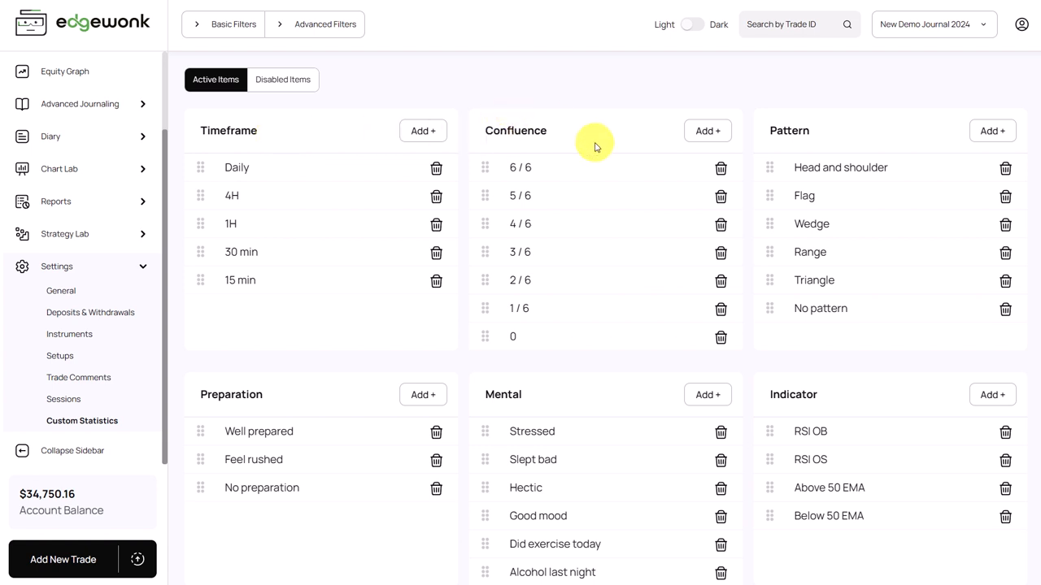
{"action": "scroll", "scroll_direction": "down", "scroll_amount": 3}
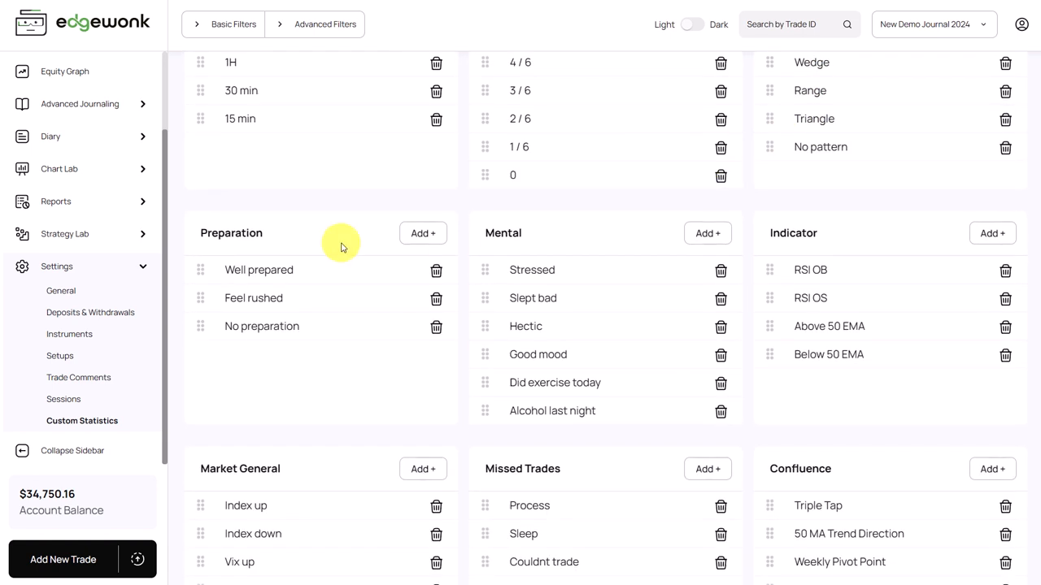
{"action": "mouse_move", "coordinate": [543, 244]}
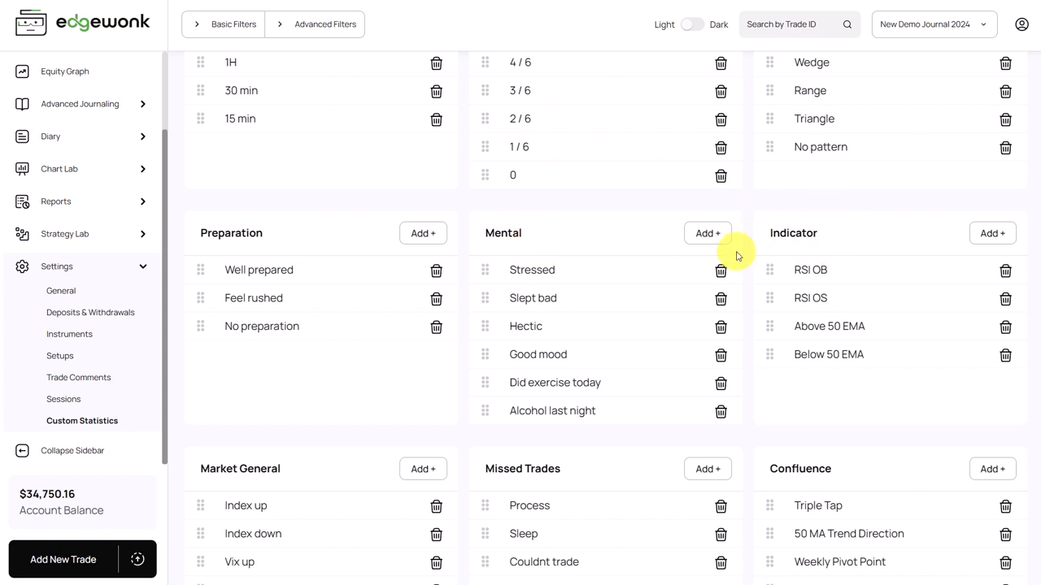
{"action": "scroll", "scroll_direction": "down", "scroll_amount": 3}
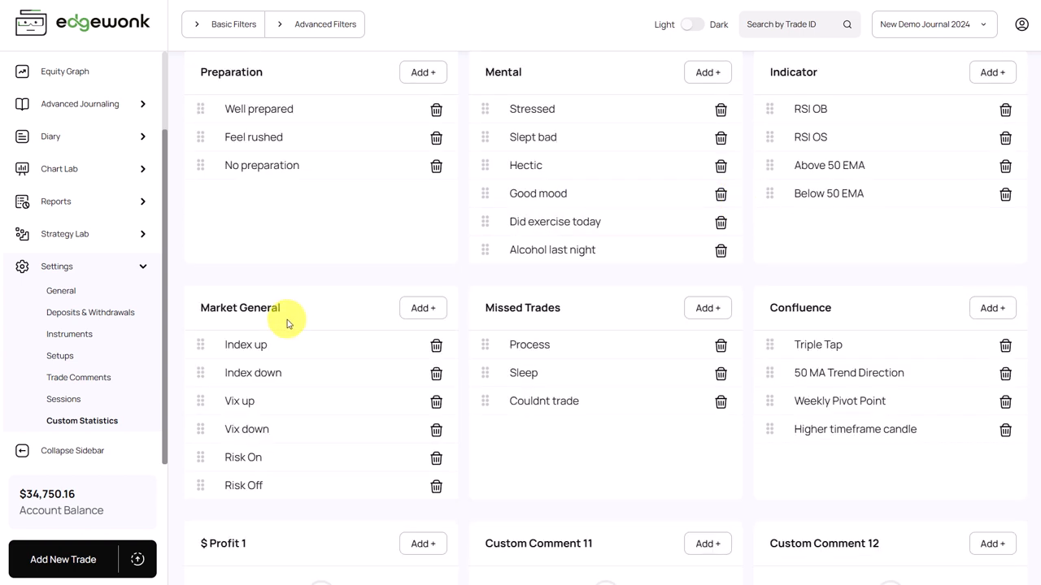
{"action": "mouse_move", "coordinate": [559, 269]}
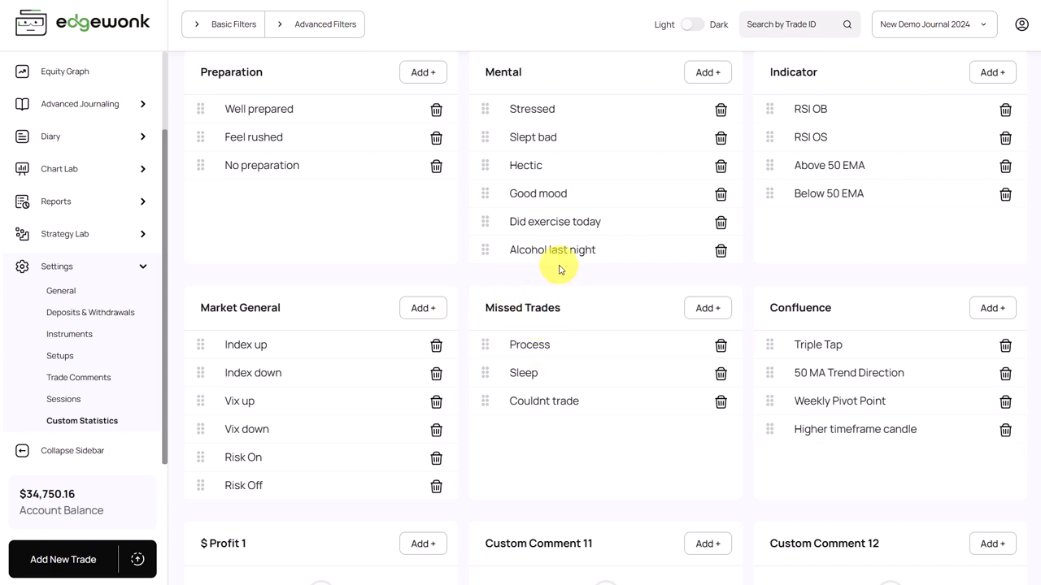
{"action": "mouse_move", "coordinate": [523, 301]}
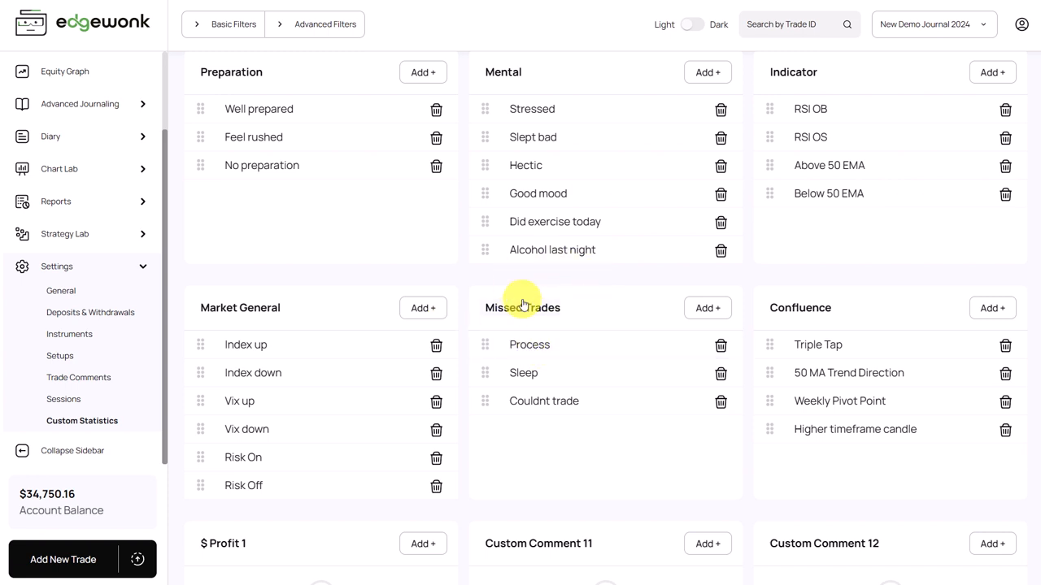
{"action": "scroll", "scroll_direction": "down", "scroll_amount": 3}
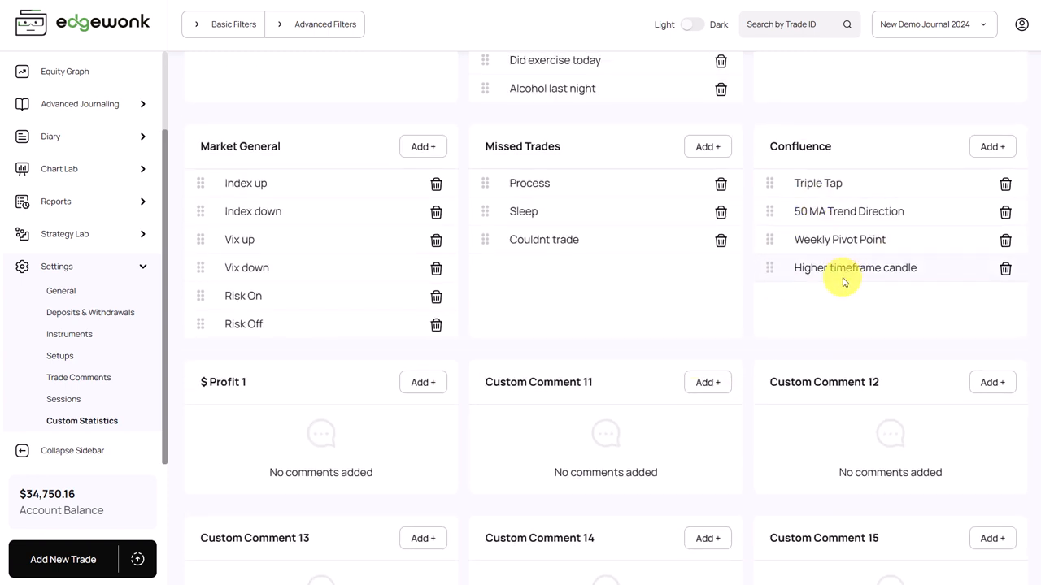
{"action": "scroll", "scroll_direction": "down", "scroll_amount": 3}
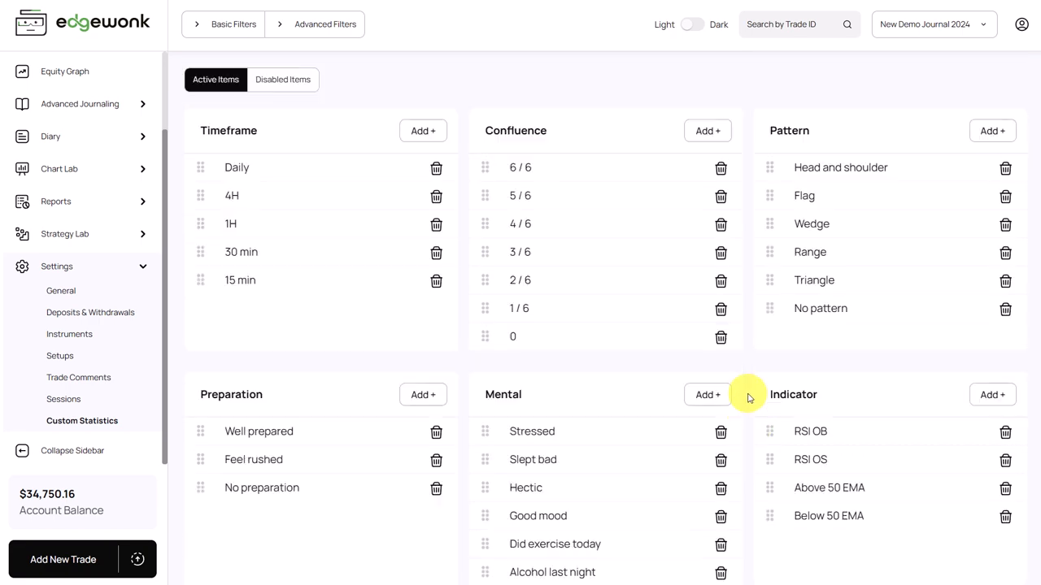
{"action": "mouse_move", "coordinate": [657, 348]}
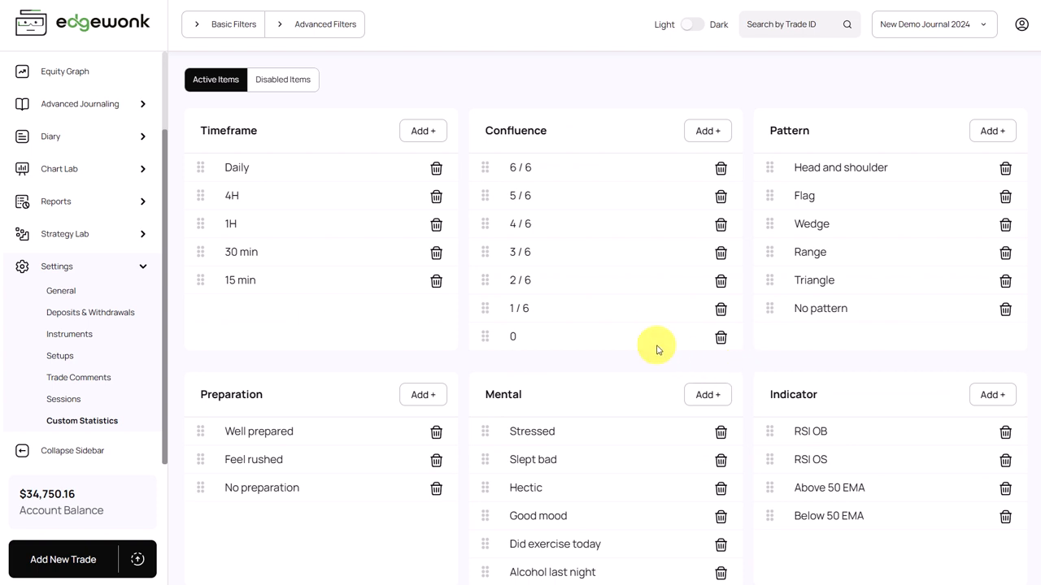
{"action": "mouse_move", "coordinate": [527, 272]}
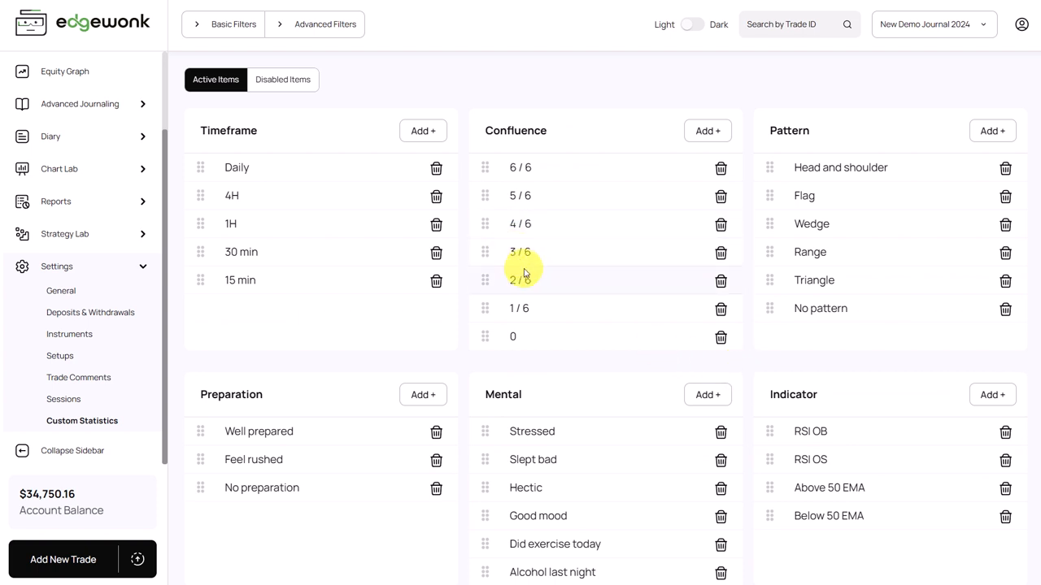
{"action": "mouse_move", "coordinate": [513, 370]}
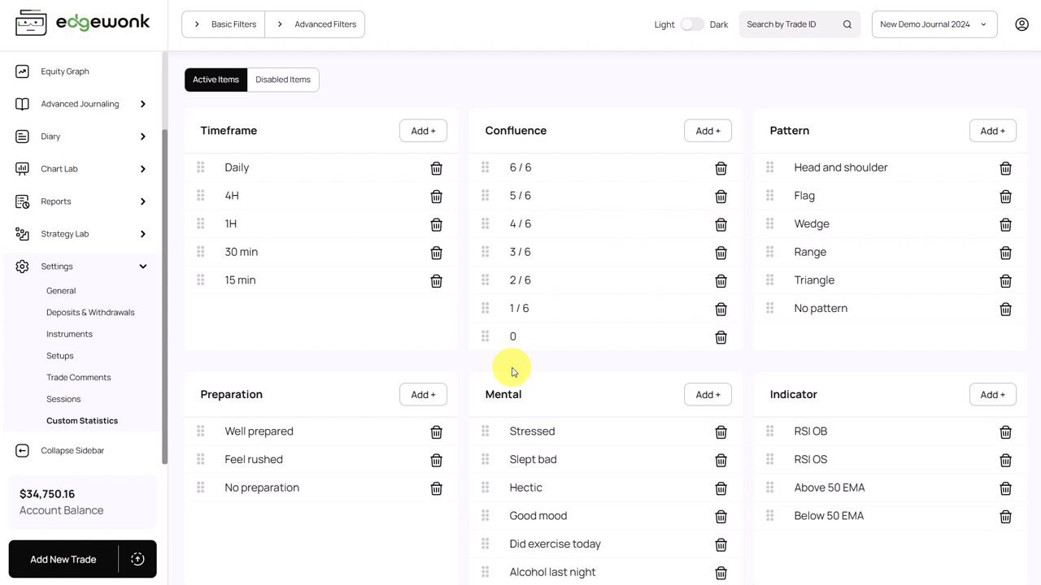
{"action": "mouse_move", "coordinate": [519, 369]}
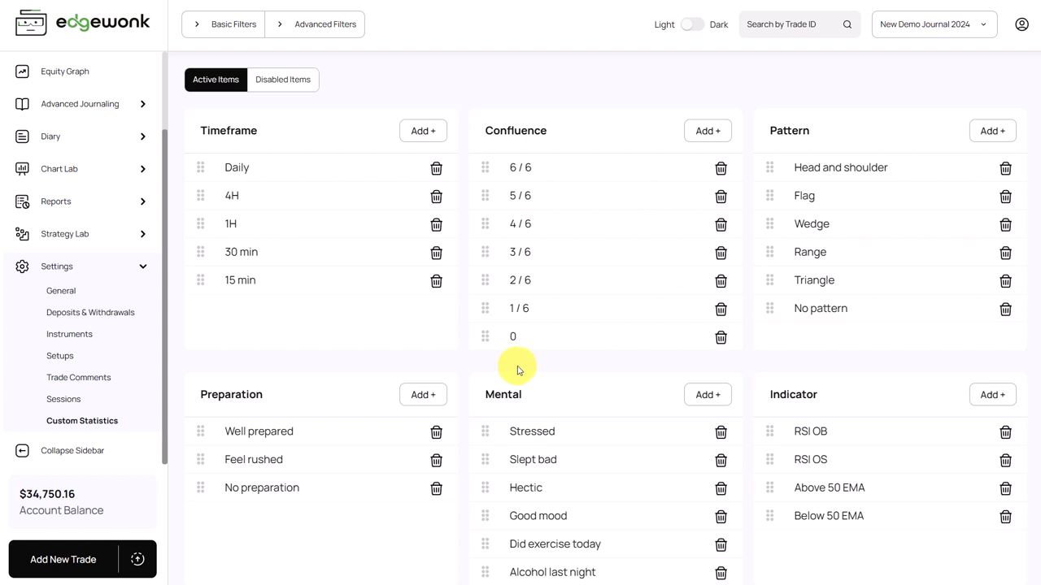
{"action": "scroll", "scroll_direction": "down", "scroll_amount": 3}
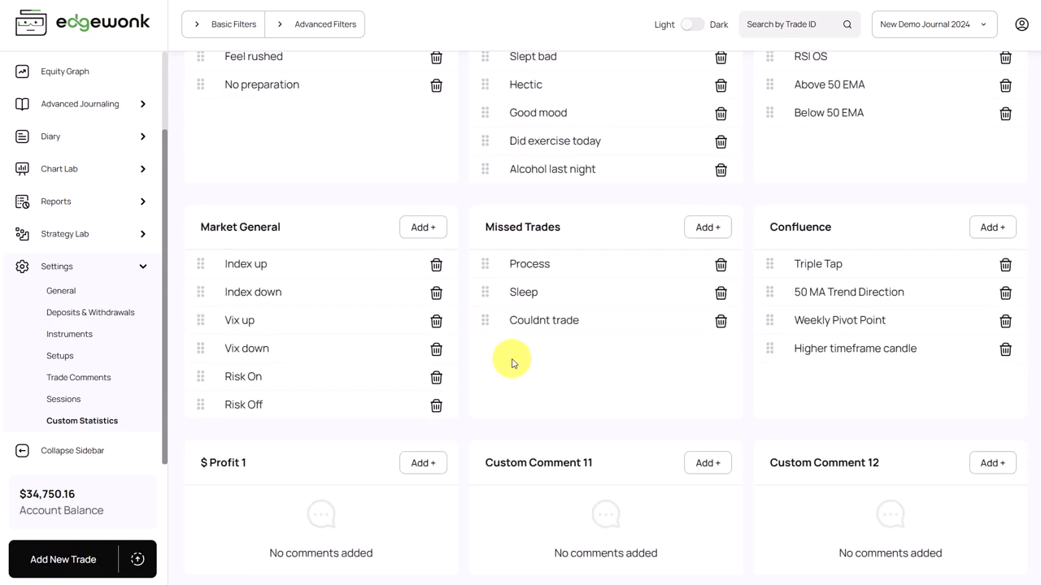
{"action": "scroll", "scroll_direction": "up", "scroll_amount": 3}
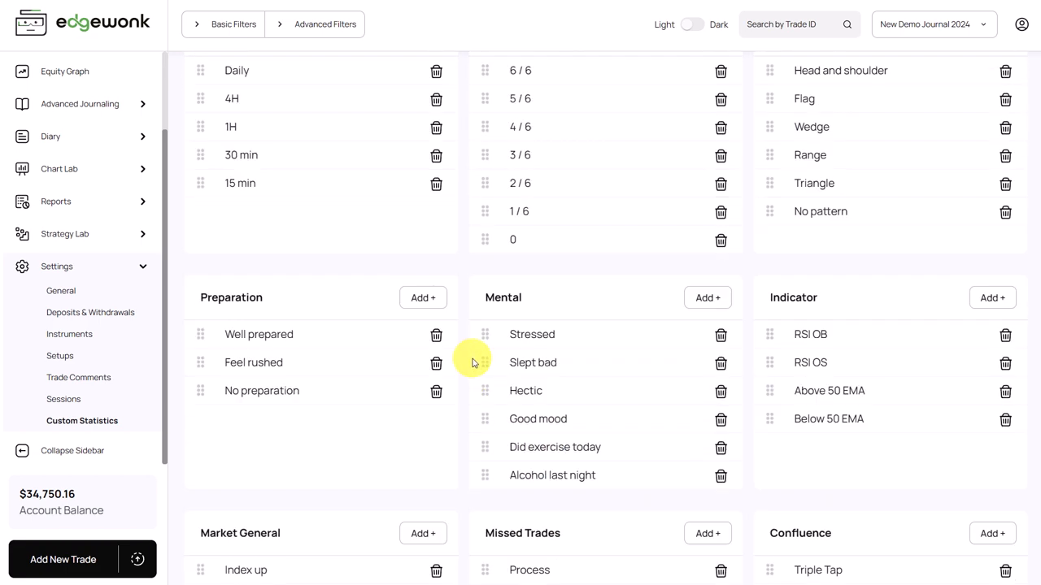
{"action": "scroll", "scroll_direction": "up", "scroll_amount": 3}
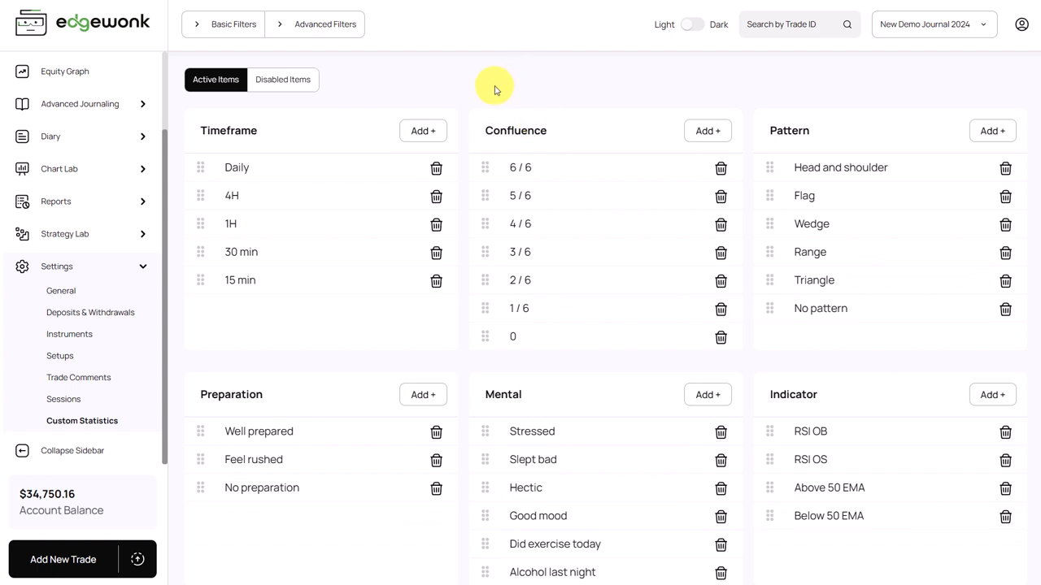
{"action": "mouse_move", "coordinate": [793, 81]}
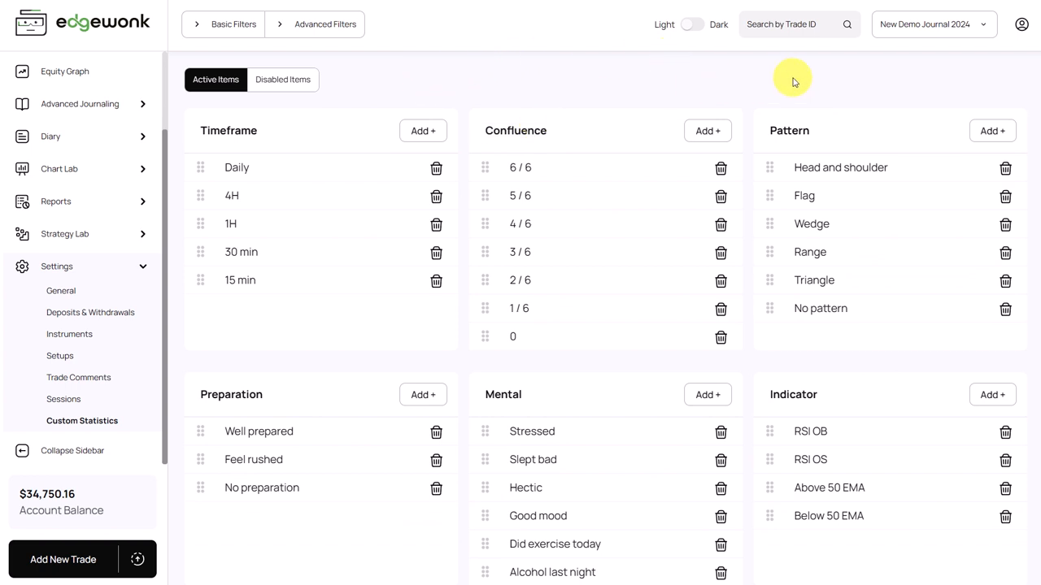
{"action": "mouse_move", "coordinate": [610, 78]}
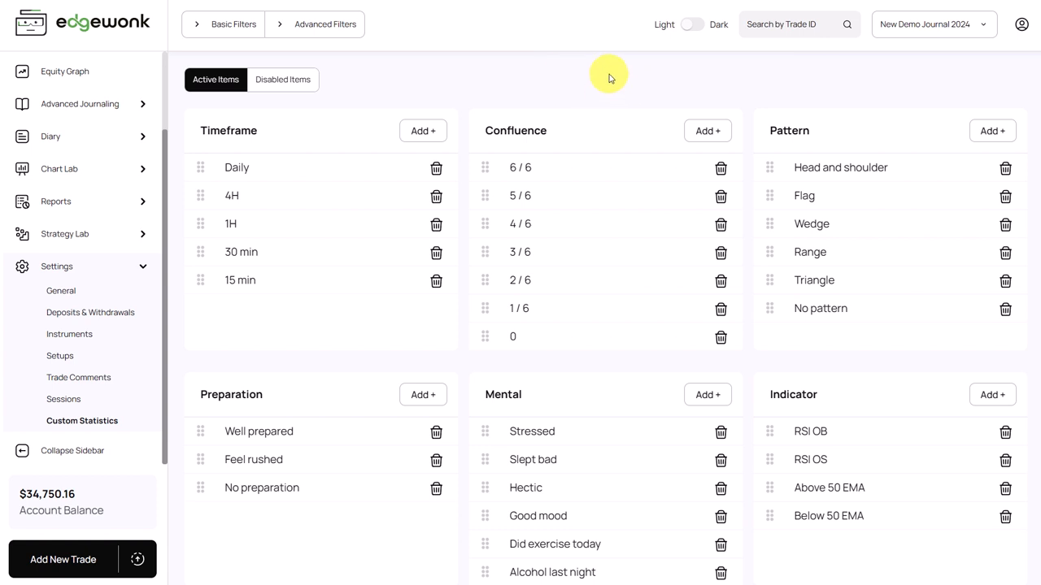
{"action": "mouse_move", "coordinate": [655, 69]}
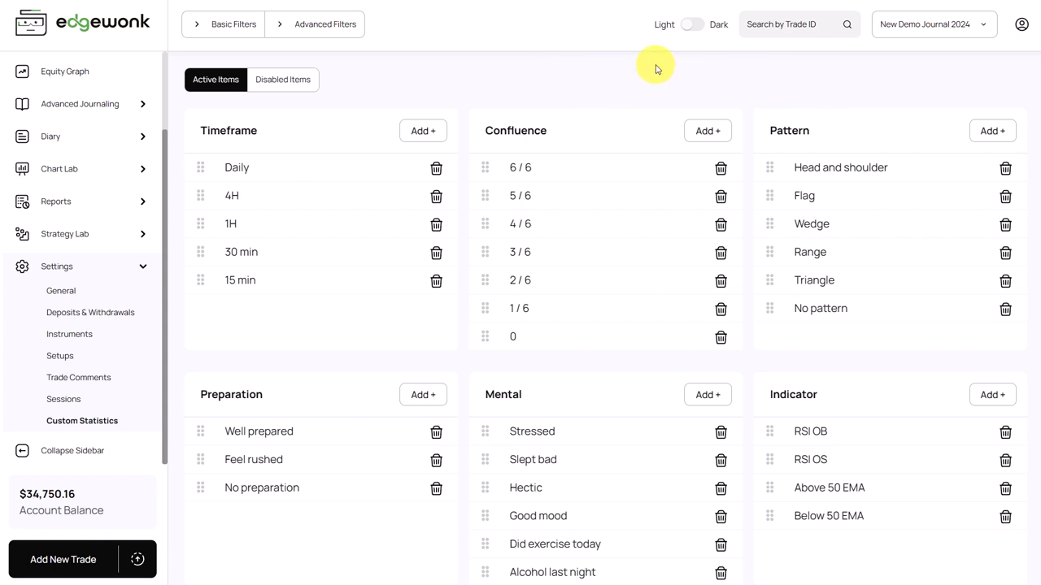
{"action": "mouse_move", "coordinate": [556, 79]}
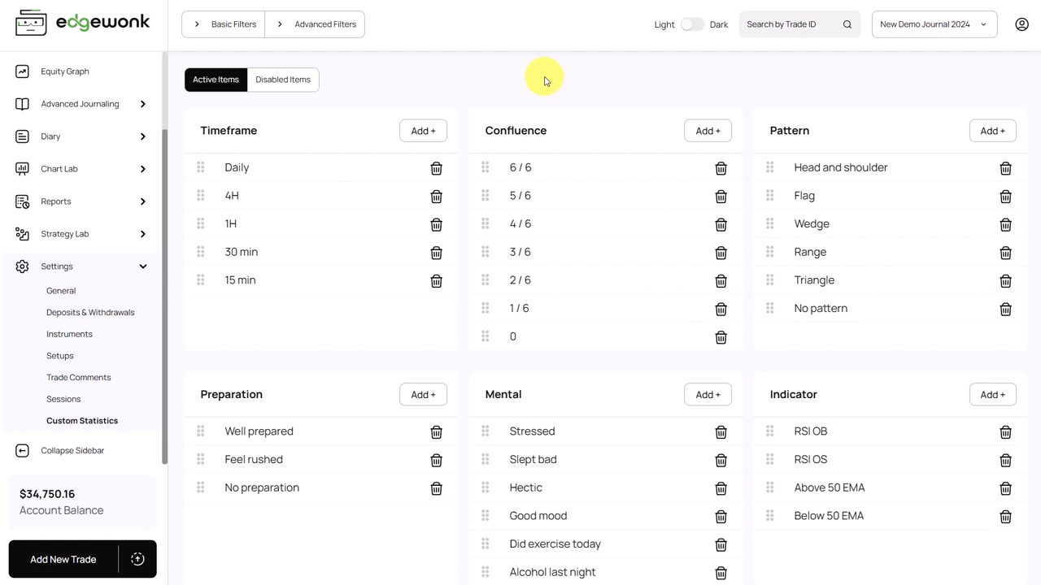
{"action": "scroll", "scroll_direction": "down", "scroll_amount": 3}
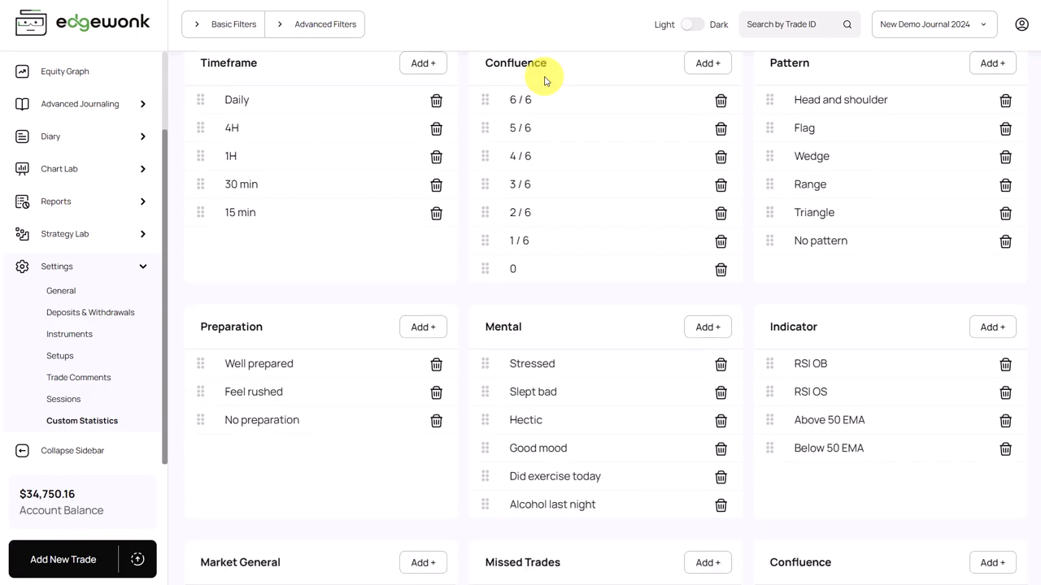